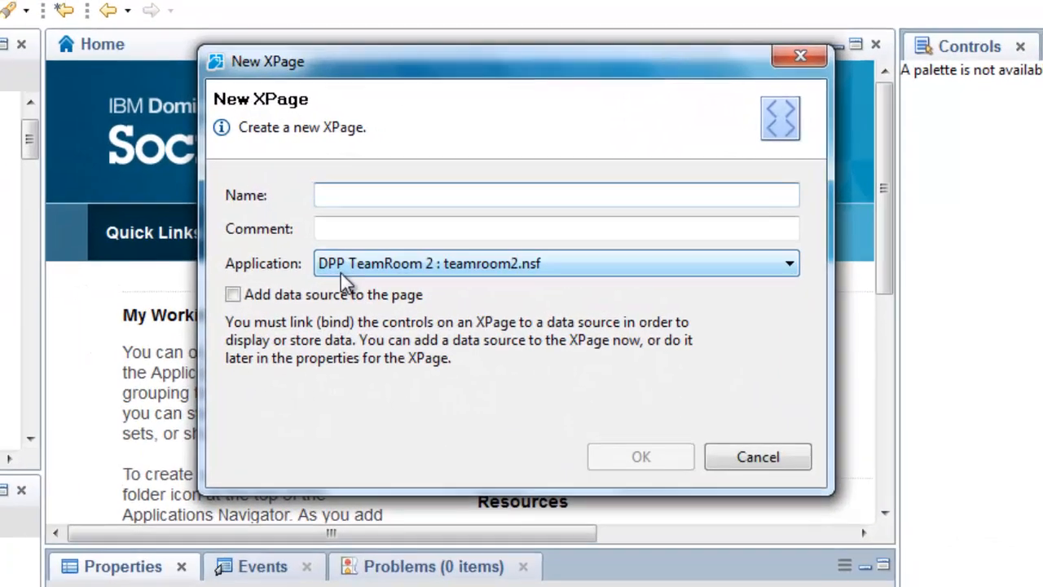
Name the new XPage mobile_test in teamroom2.nsf and confirm its creation
{"action": "type", "text": "mobile_"}
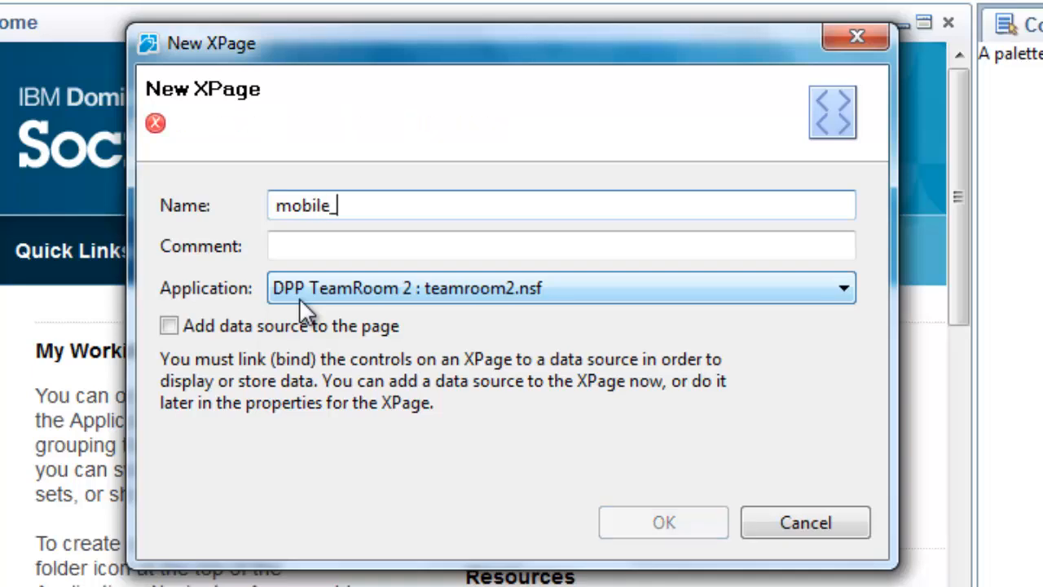
{"action": "type", "text": "test"}
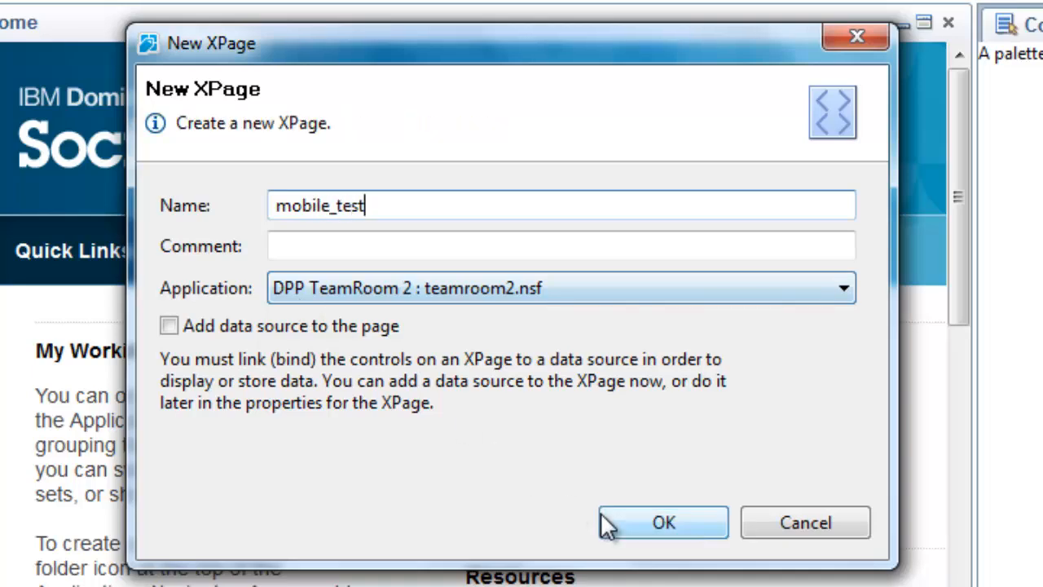
{"action": "left_click", "coordinate": [661, 523]}
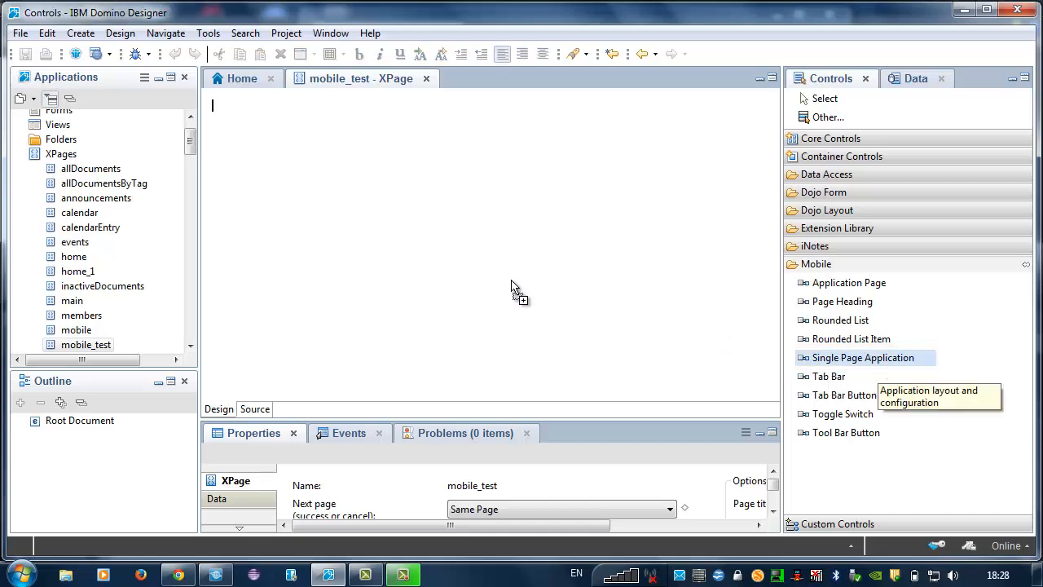
Start a Single Page Application and add a RecentActivity page of type Document Collection
{"action": "double_click", "coordinate": [860, 359]}
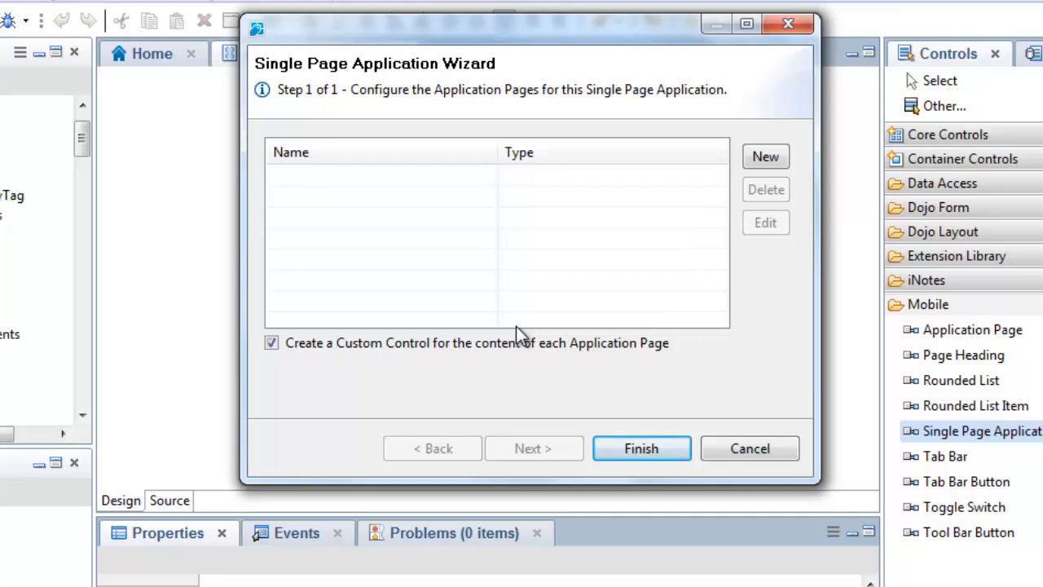
{"action": "left_click", "coordinate": [766, 157]}
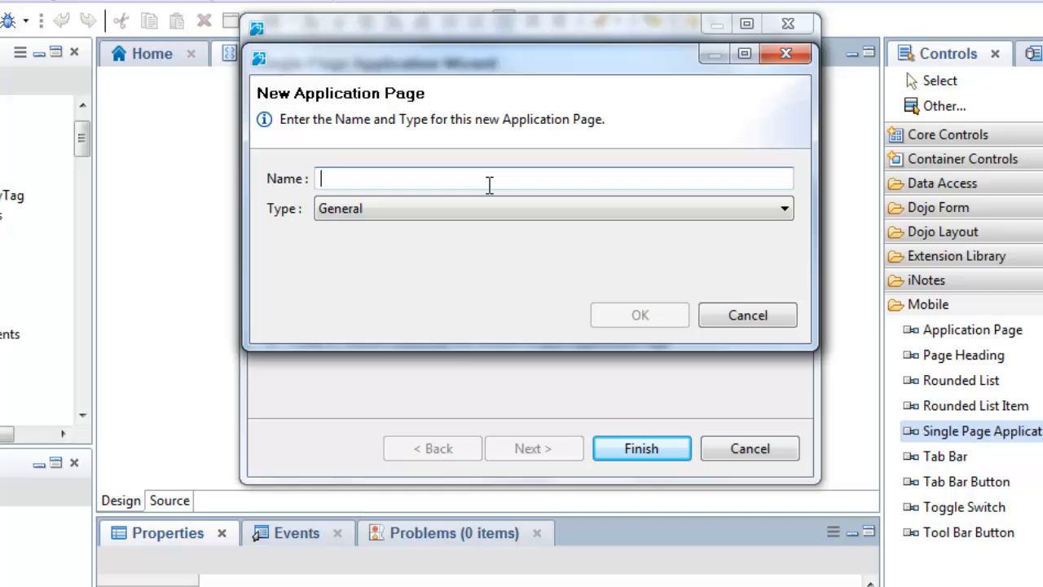
{"action": "type", "text": "RecentA"}
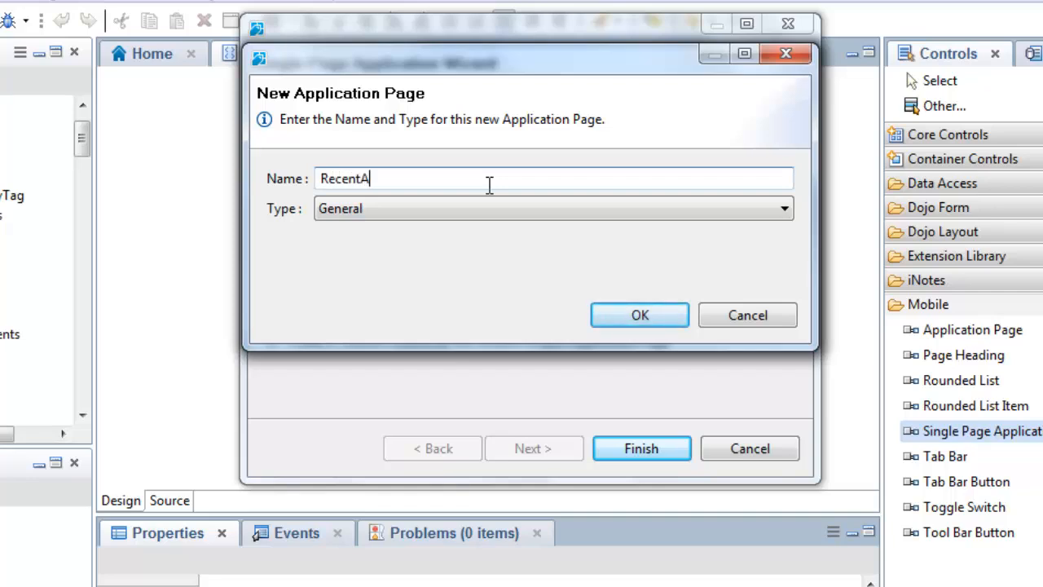
{"action": "type", "text": "ctivity"}
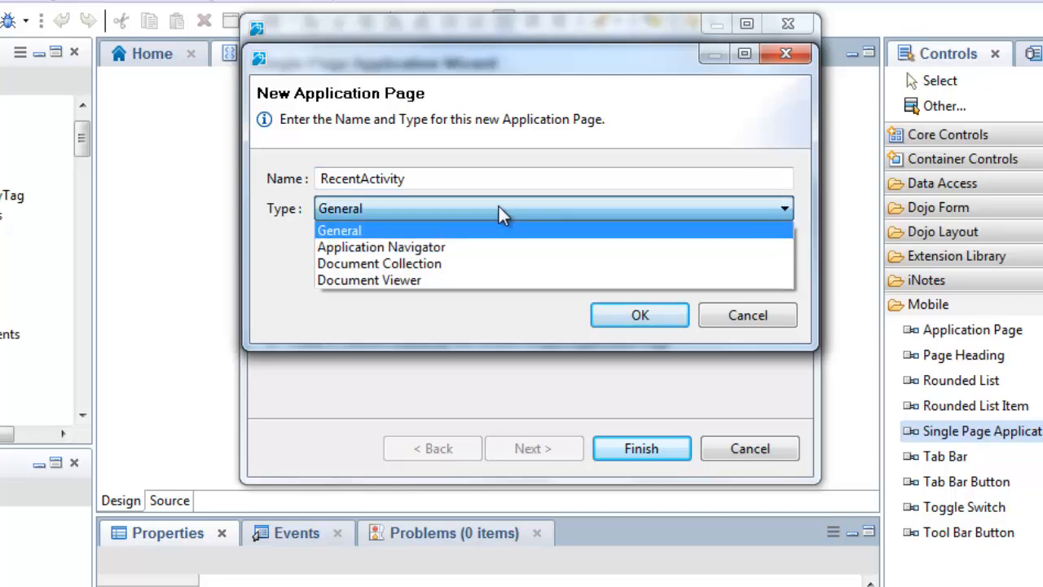
{"action": "left_click", "coordinate": [379, 264]}
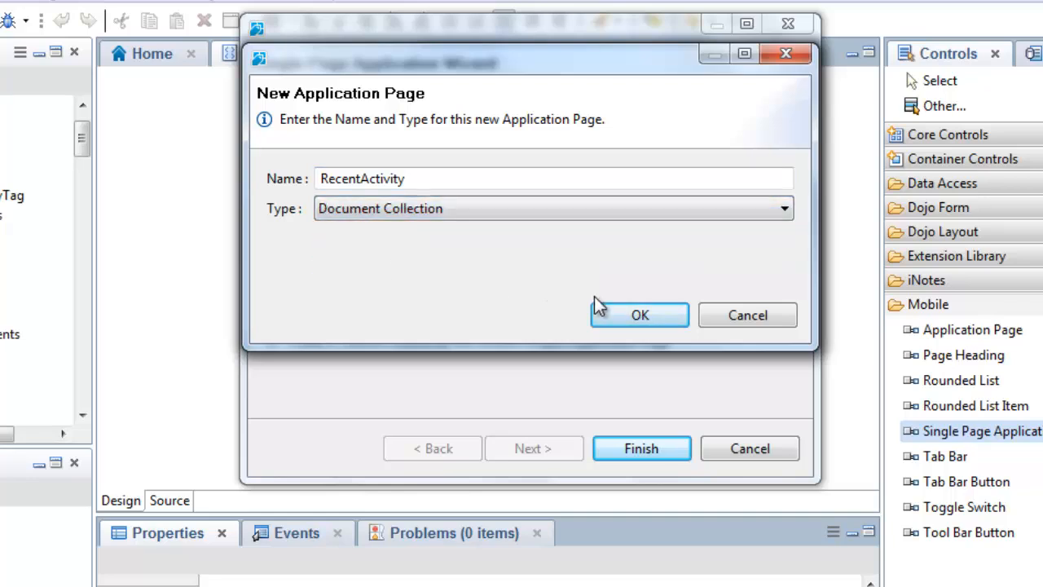
{"action": "left_click", "coordinate": [639, 314]}
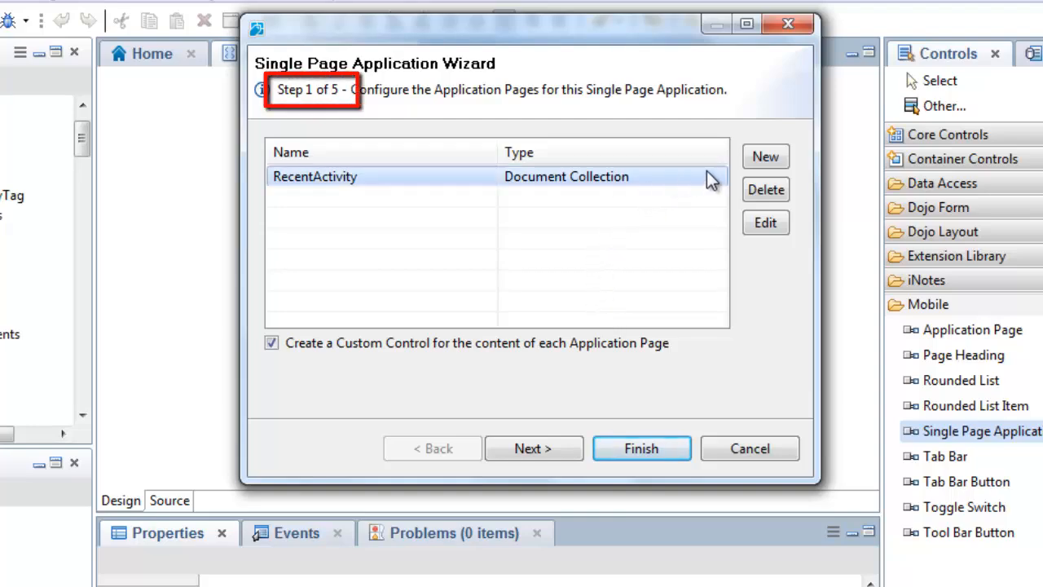
Add a second application page named Document of type Document Viewer
{"action": "left_click", "coordinate": [766, 157]}
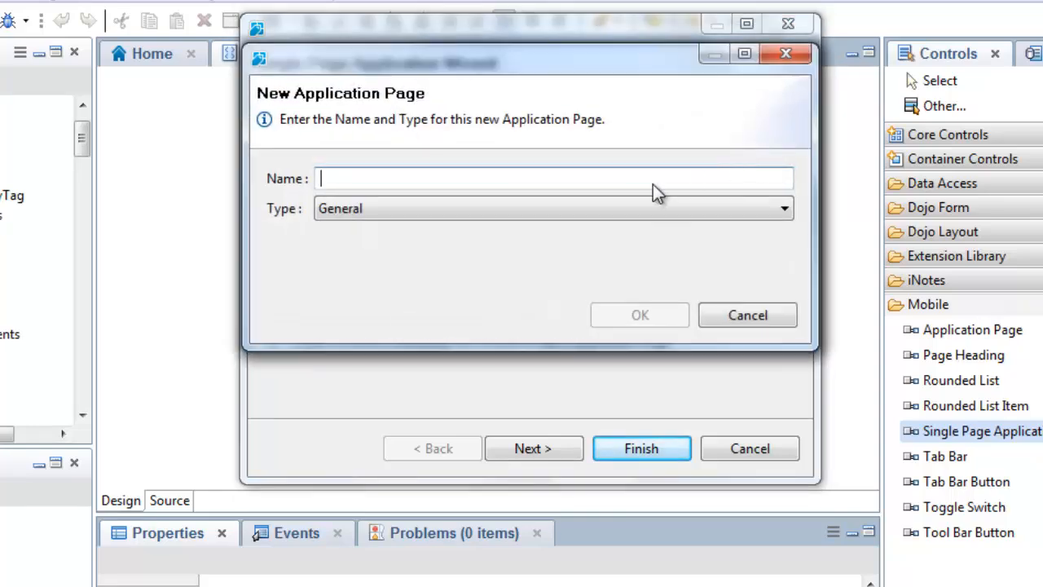
{"action": "type", "text": "Doc"}
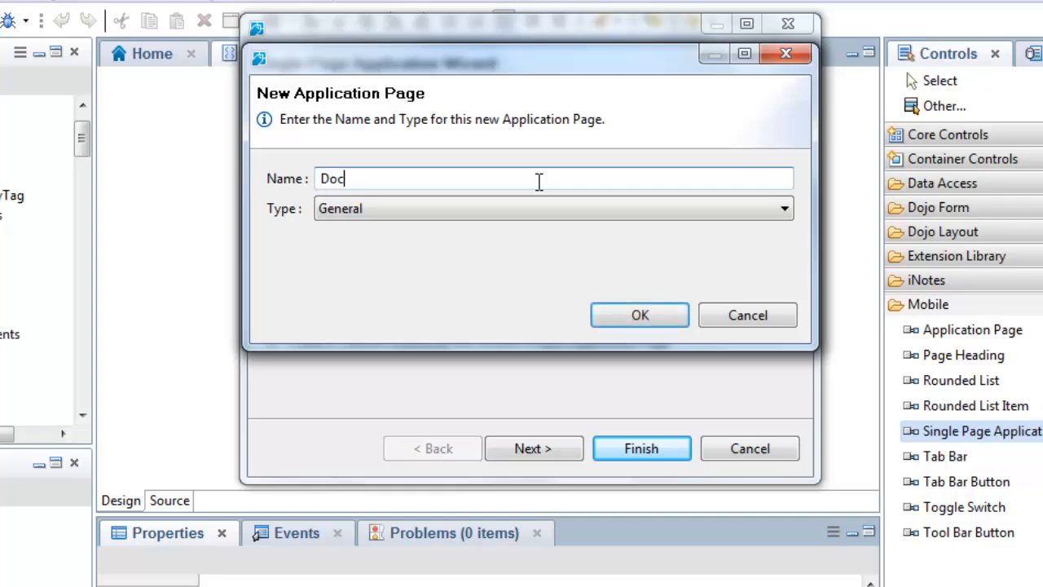
{"action": "type", "text": "ument"}
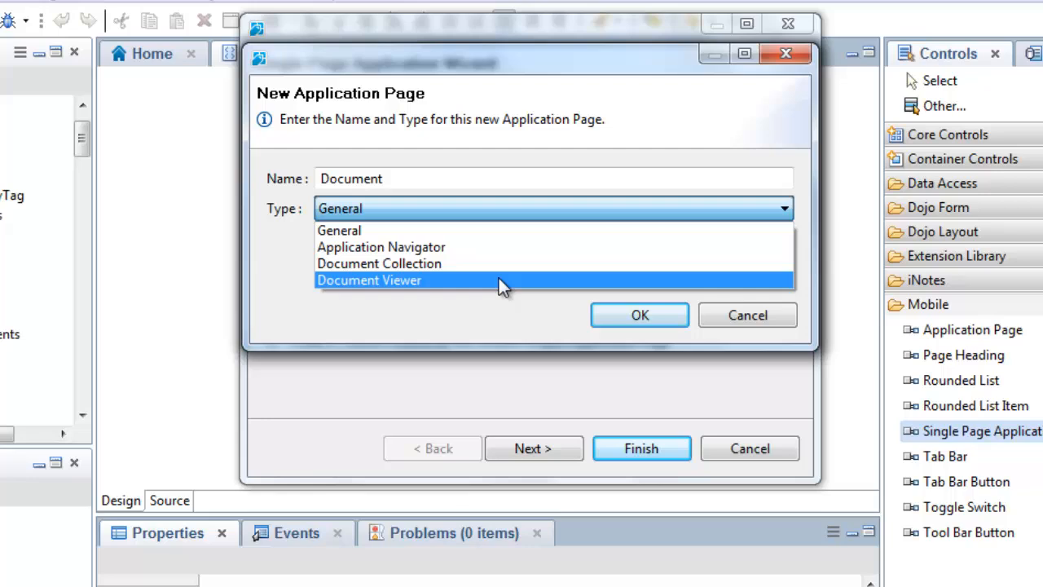
{"action": "left_click", "coordinate": [639, 314]}
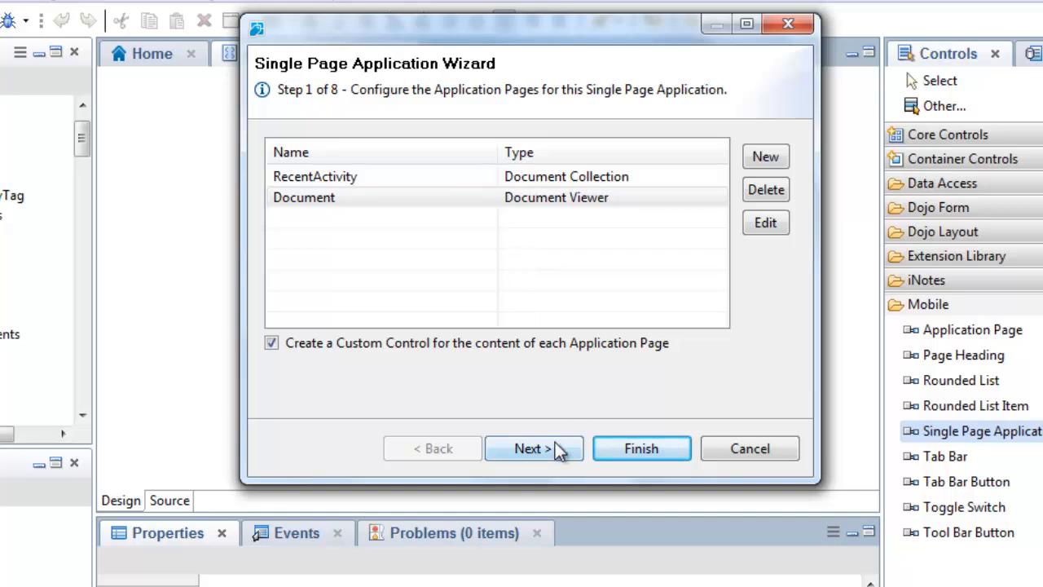
Label the RecentActivity page 'Recent Activity' with a New toolbar button and move to its data source
{"action": "left_click", "coordinate": [534, 448]}
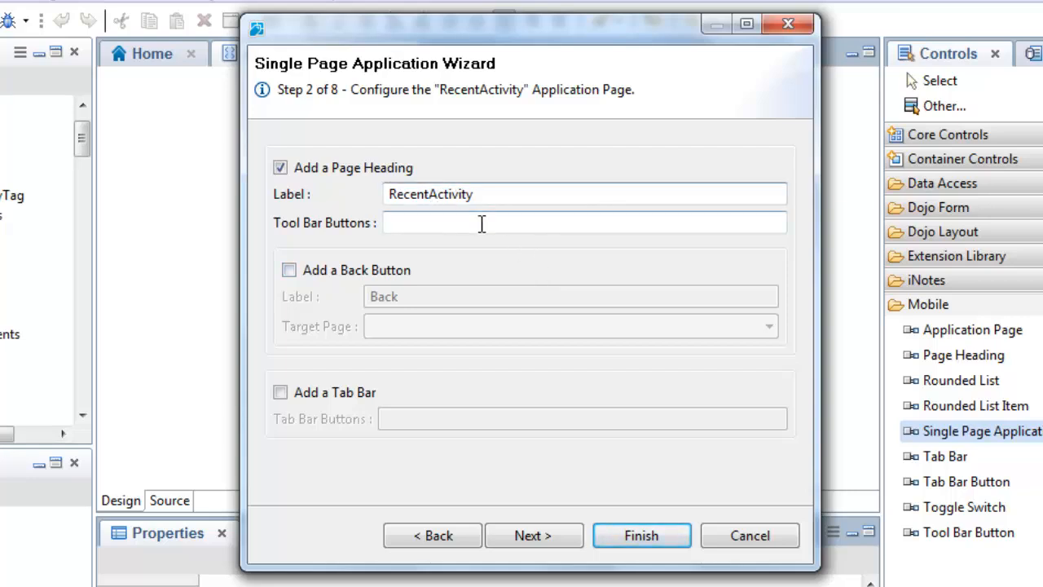
{"action": "type", "text": "Recent Activity"}
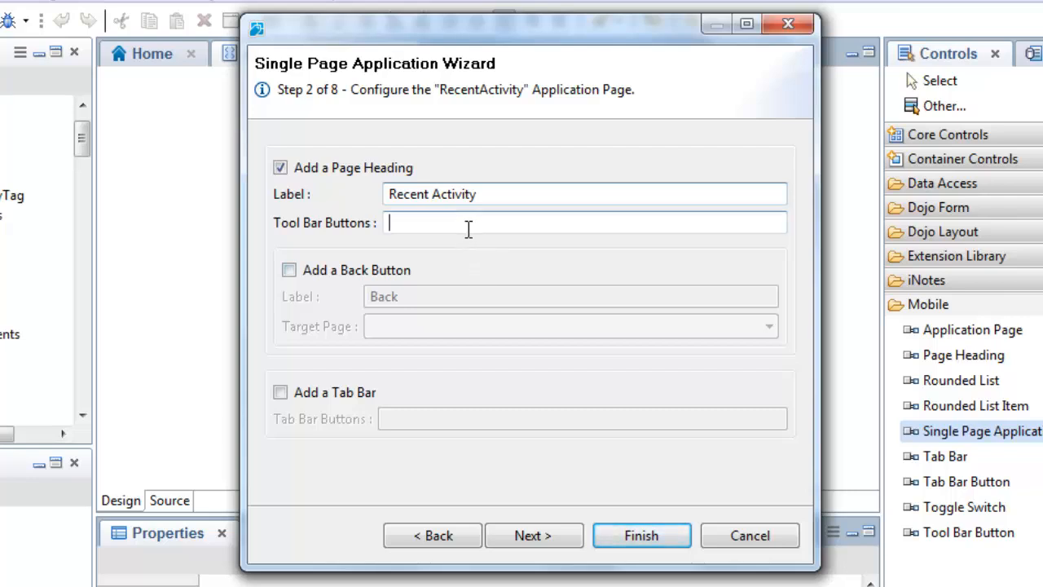
{"action": "type", "text": "New"}
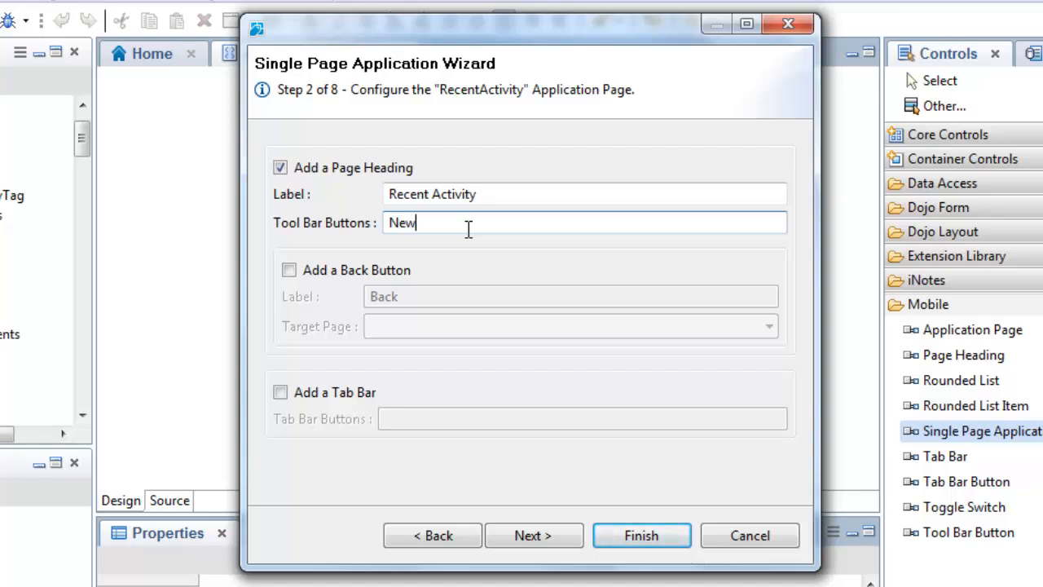
{"action": "mouse_move", "coordinate": [469, 308]}
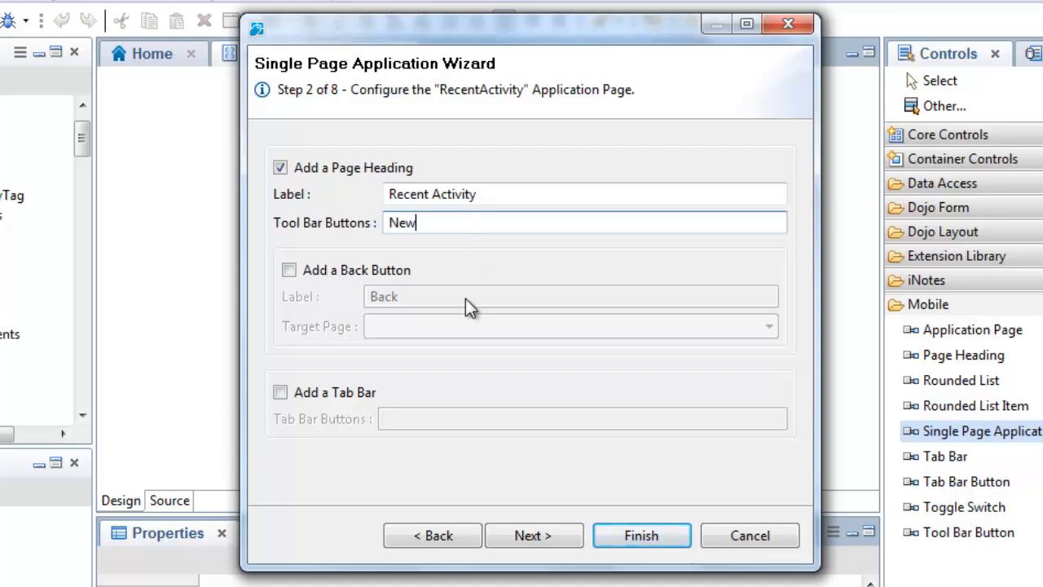
{"action": "left_click", "coordinate": [534, 534]}
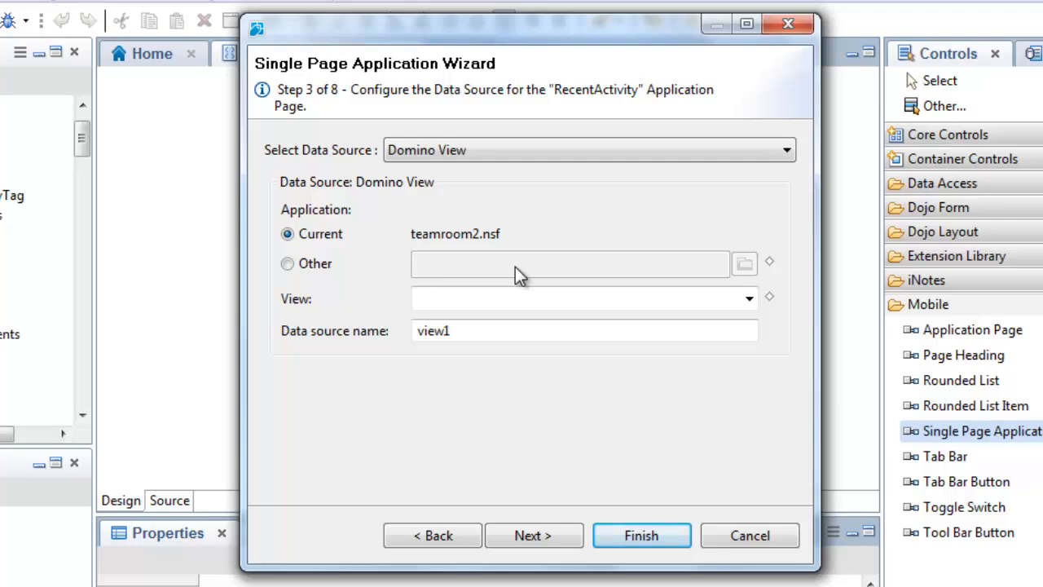
Use the xvwRecentActivity Domino view as the RecentActivity page's data source
{"action": "left_click", "coordinate": [748, 298]}
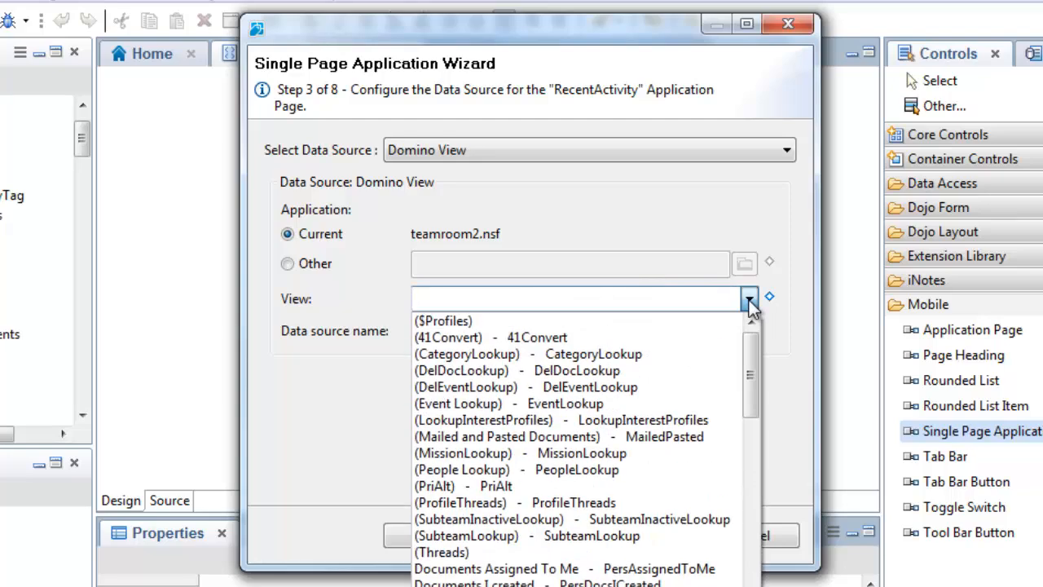
{"action": "left_click_drag", "start_coordinate": [749, 375], "coordinate": [750, 497]}
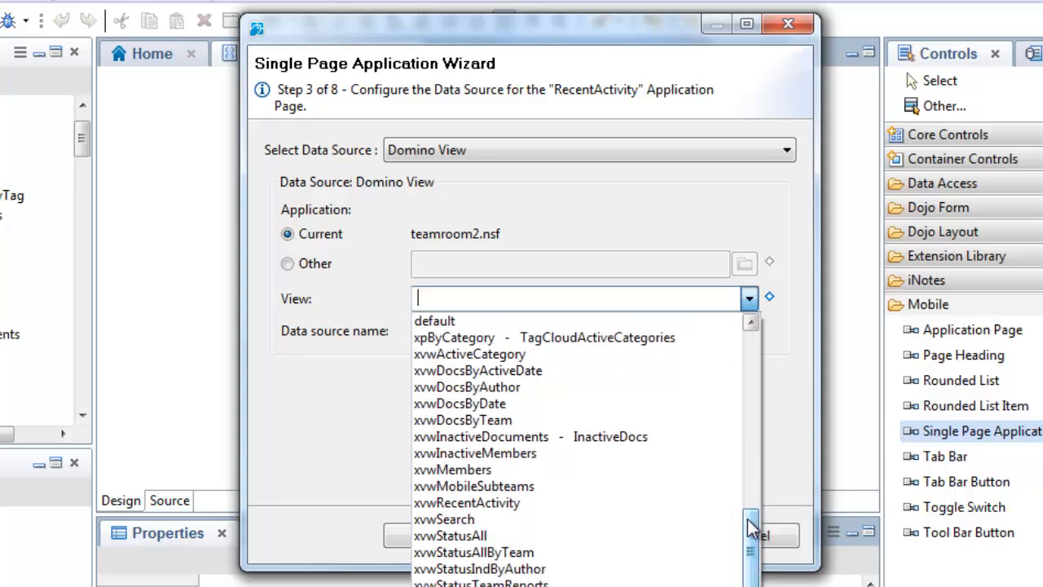
{"action": "left_click", "coordinate": [462, 501]}
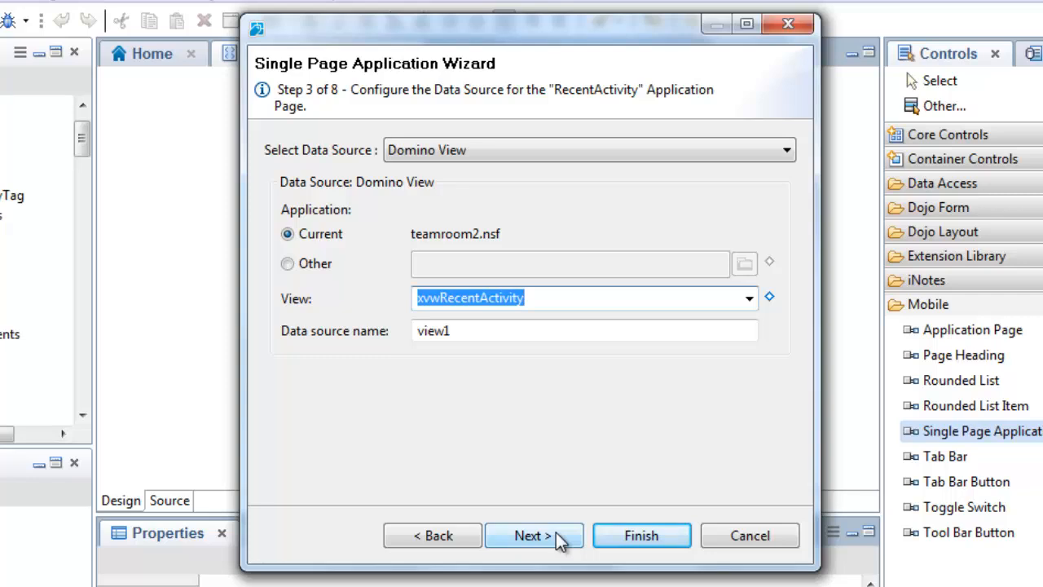
{"action": "left_click", "coordinate": [532, 535]}
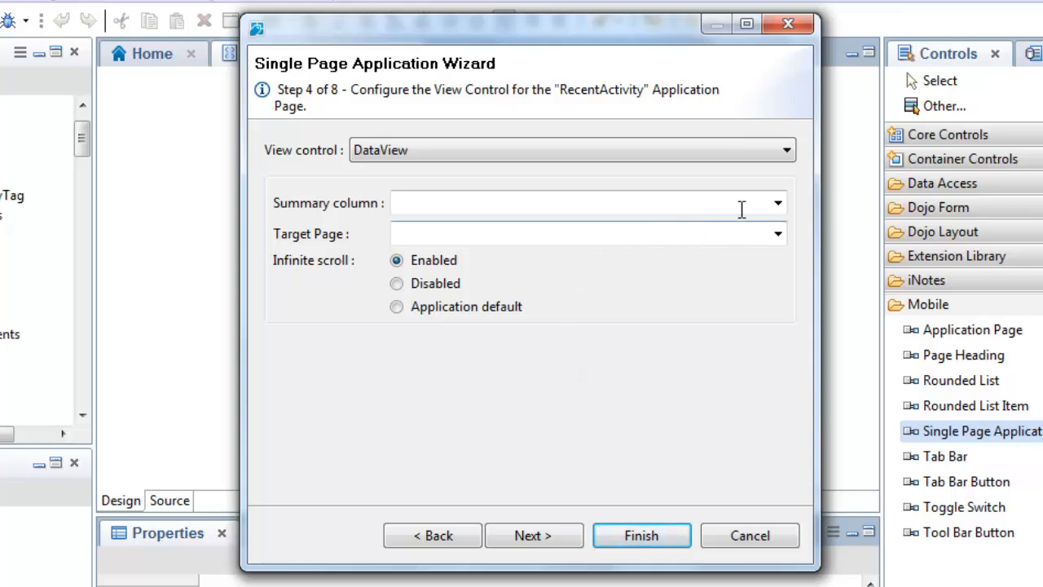
Set Subject as the summary column and Document as the target page, then proceed
{"action": "left_click", "coordinate": [777, 202]}
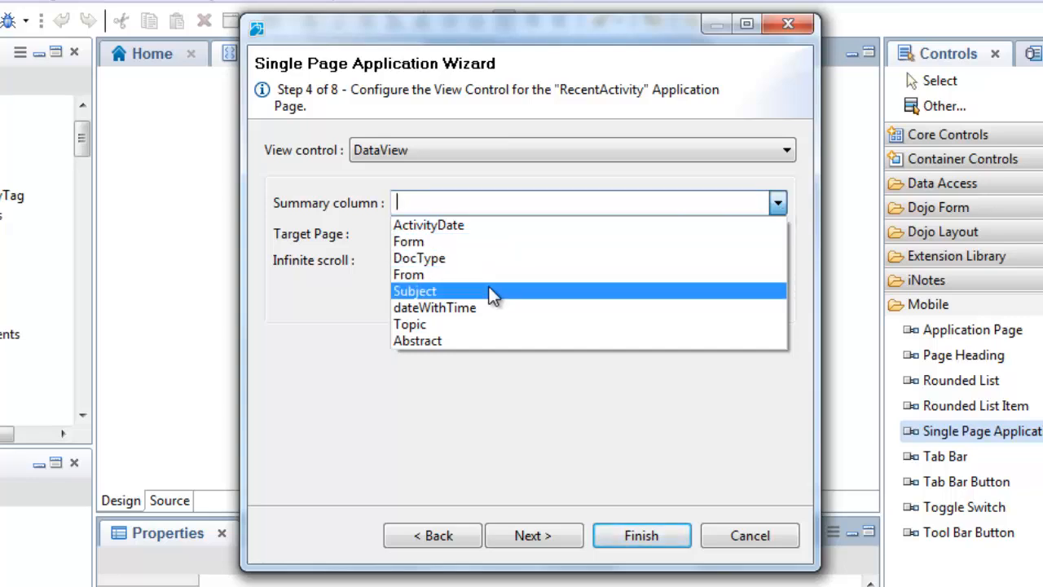
{"action": "left_click", "coordinate": [414, 290]}
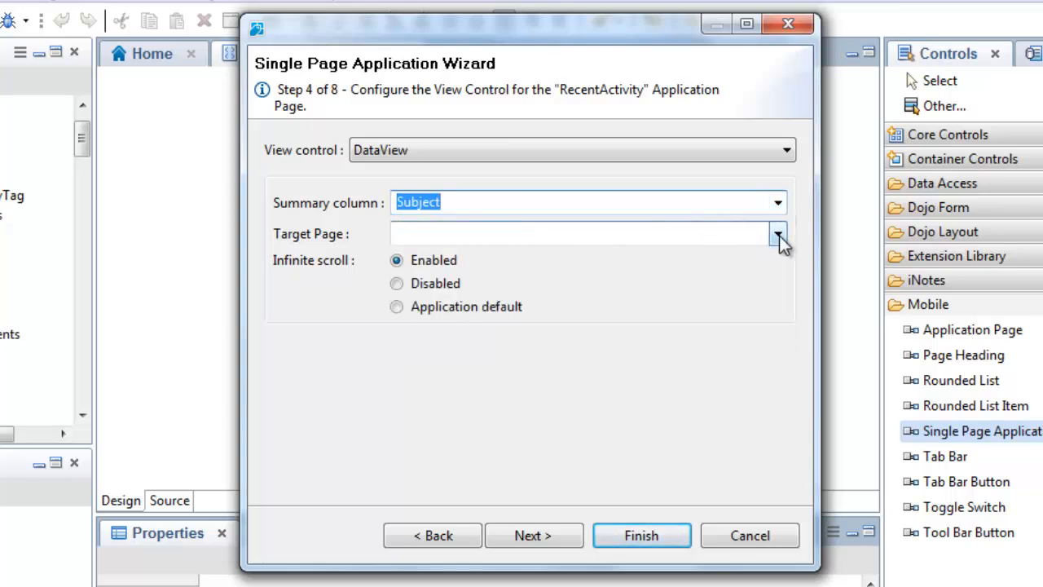
{"action": "left_click", "coordinate": [777, 234]}
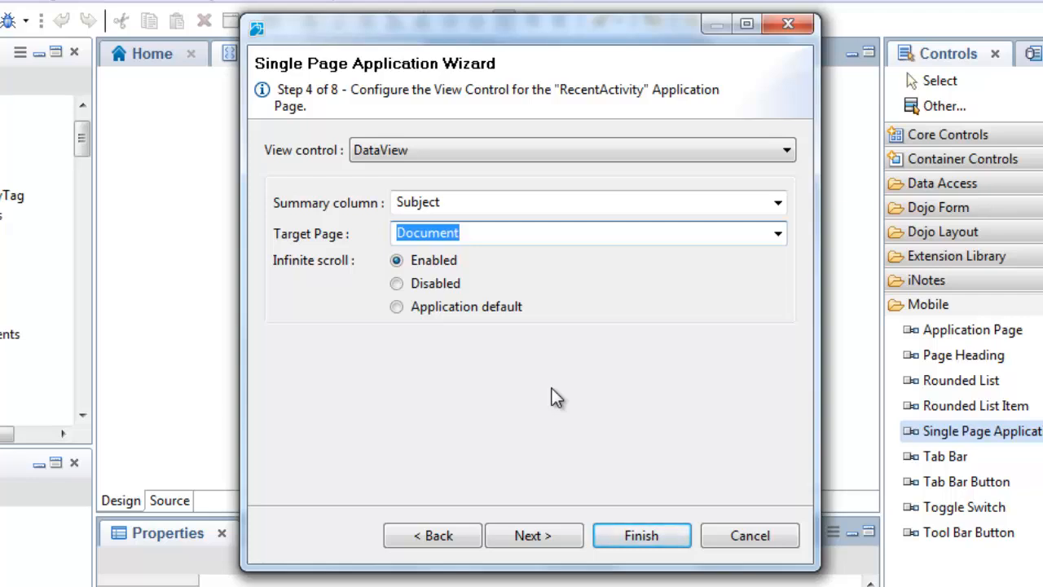
{"action": "left_click", "coordinate": [533, 534]}
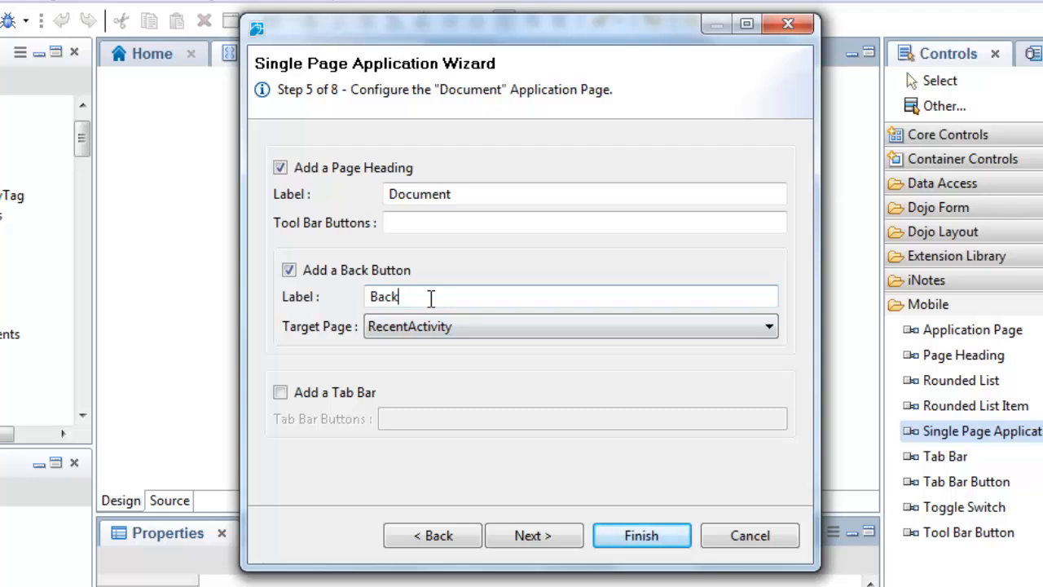
Set the back button label to 'Recent Activity' and add a tab bar with 'Edit, Delete' buttons
{"action": "key", "text": "Ctrl+a"}
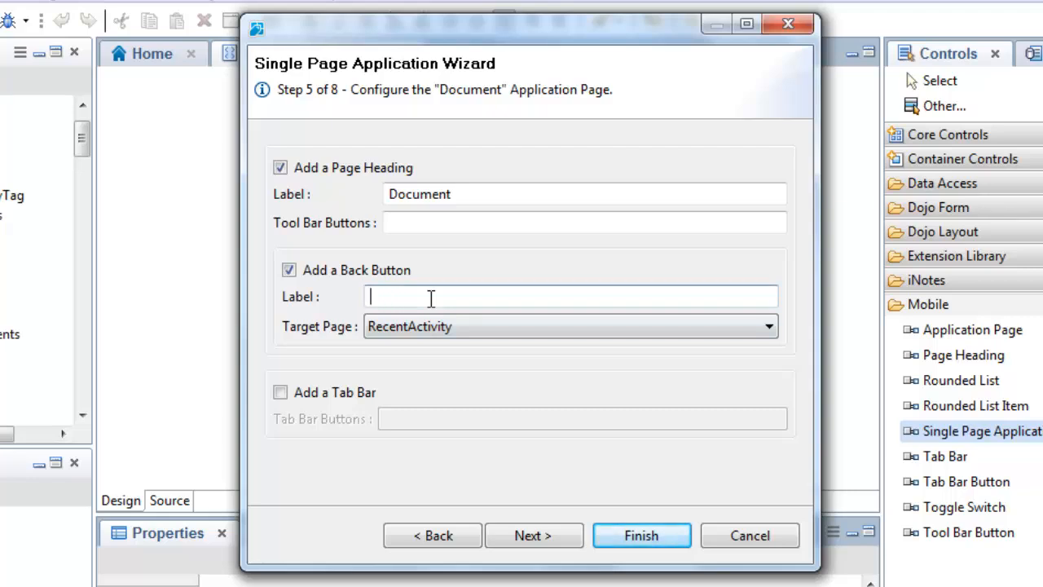
{"action": "type", "text": "Recent A"}
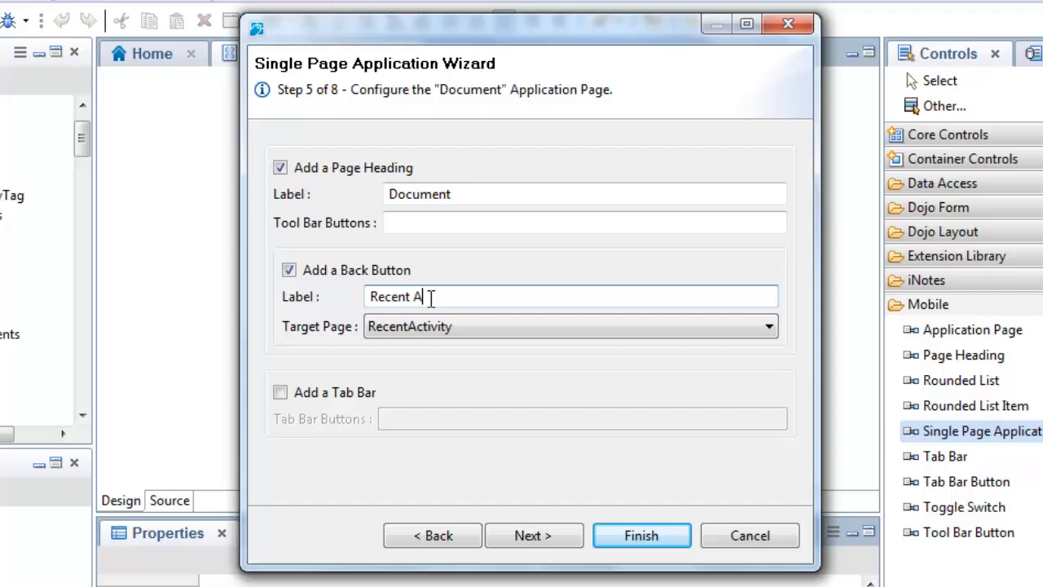
{"action": "type", "text": "ctivity"}
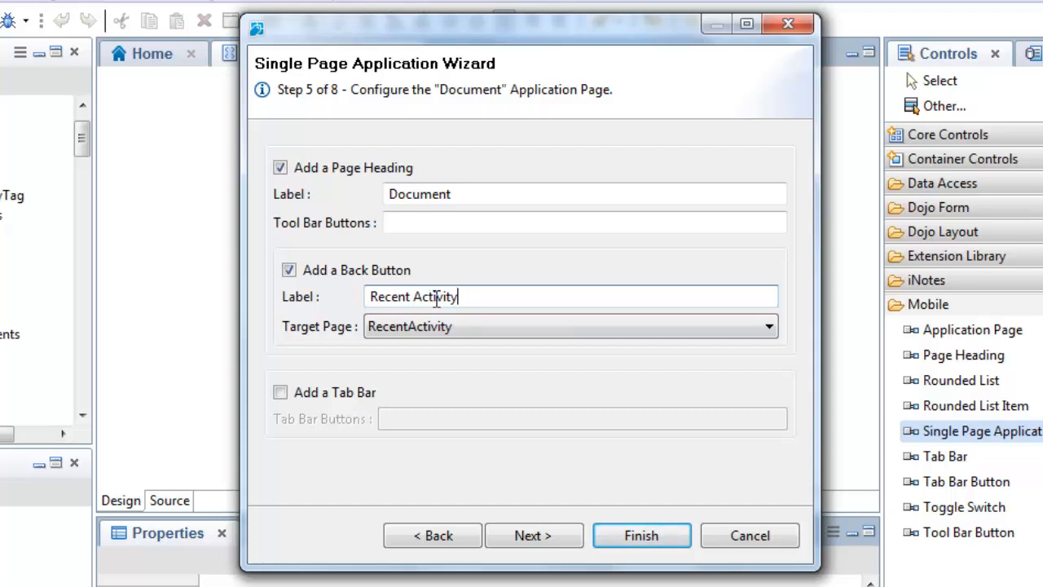
{"action": "left_click", "coordinate": [280, 391]}
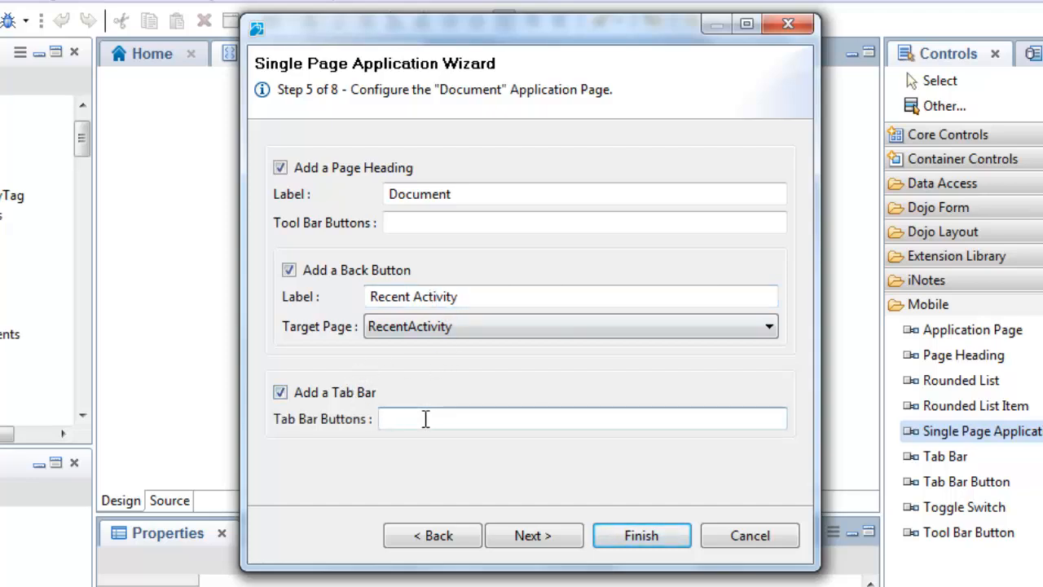
{"action": "type", "text": "Edit,"}
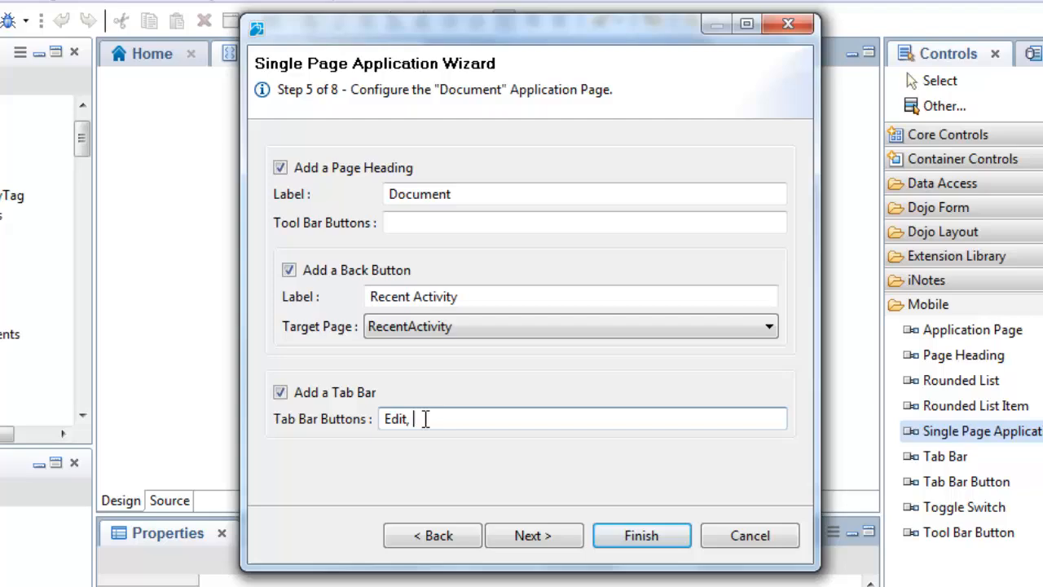
{"action": "type", "text": "Delete"}
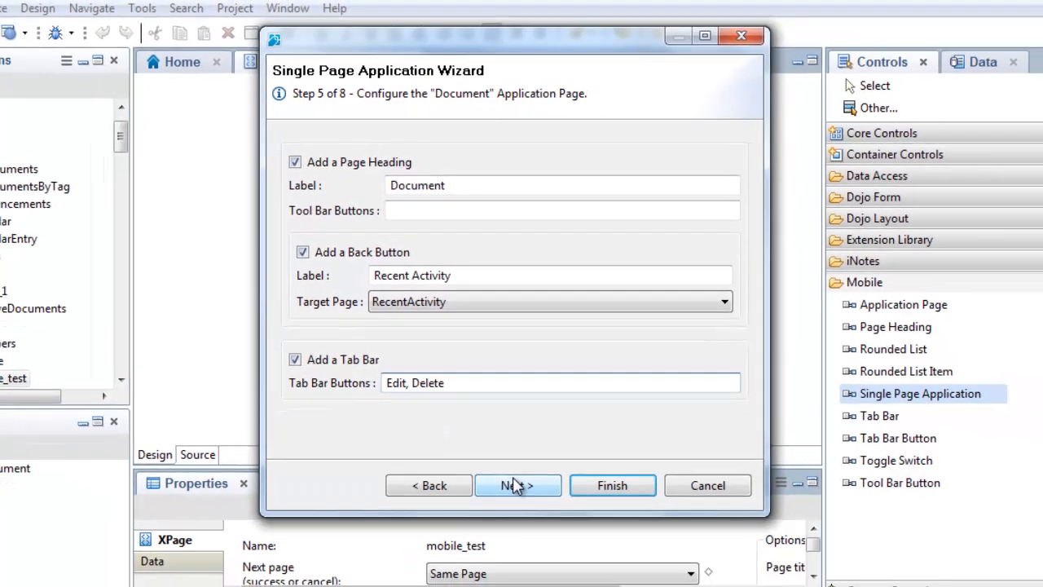
{"action": "left_click", "coordinate": [516, 486]}
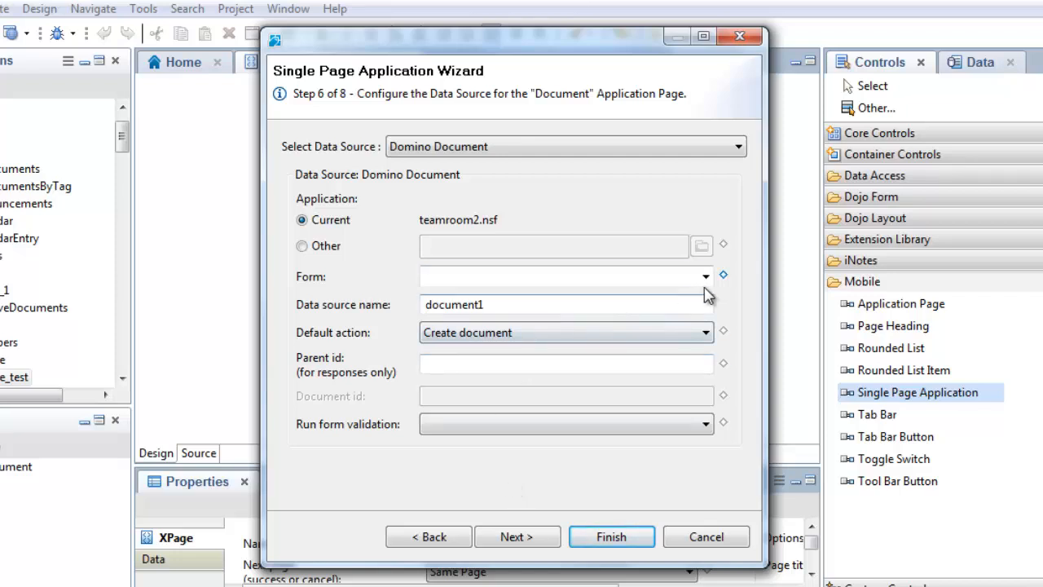
Choose the Main Document - MainTopic form for the Document page and proceed to fields
{"action": "left_click", "coordinate": [704, 277]}
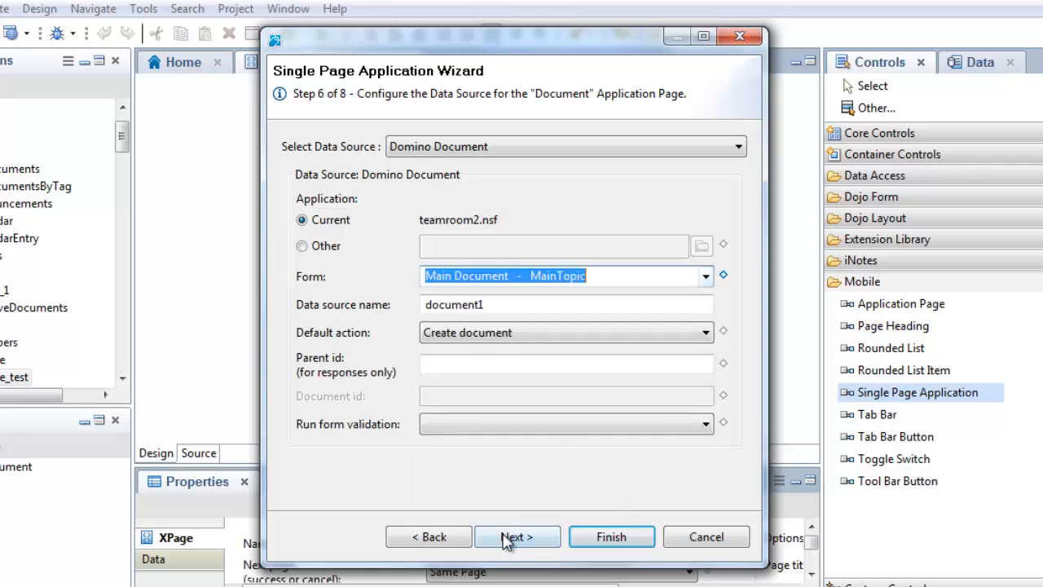
{"action": "left_click", "coordinate": [516, 536]}
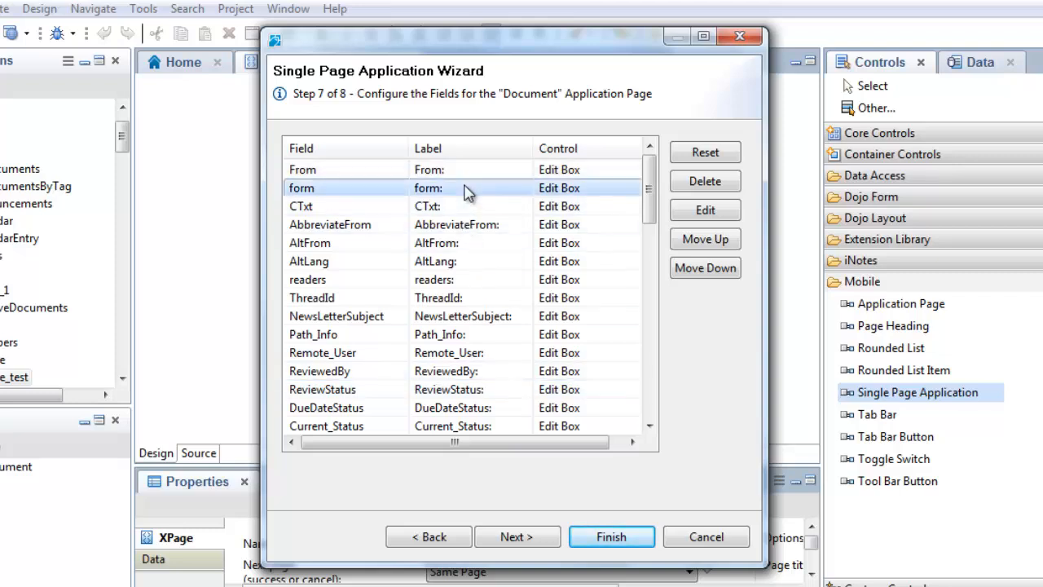
Delete the unwanted field rows, including form and TimeRange, leaving From, TeamRoomName, Abstract, DocType and Subject
{"action": "left_click", "coordinate": [703, 181]}
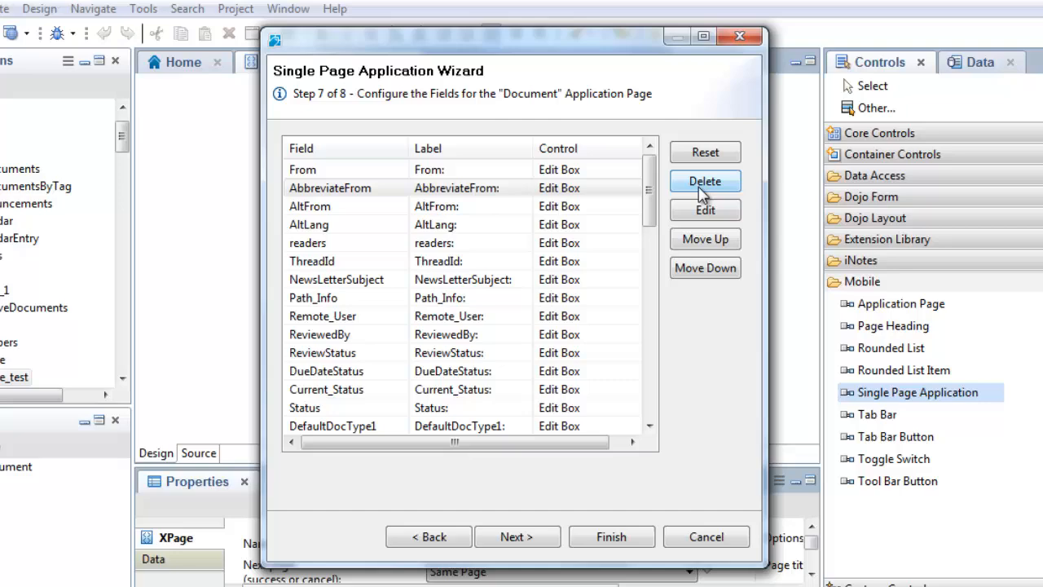
{"action": "left_click", "coordinate": [704, 181]}
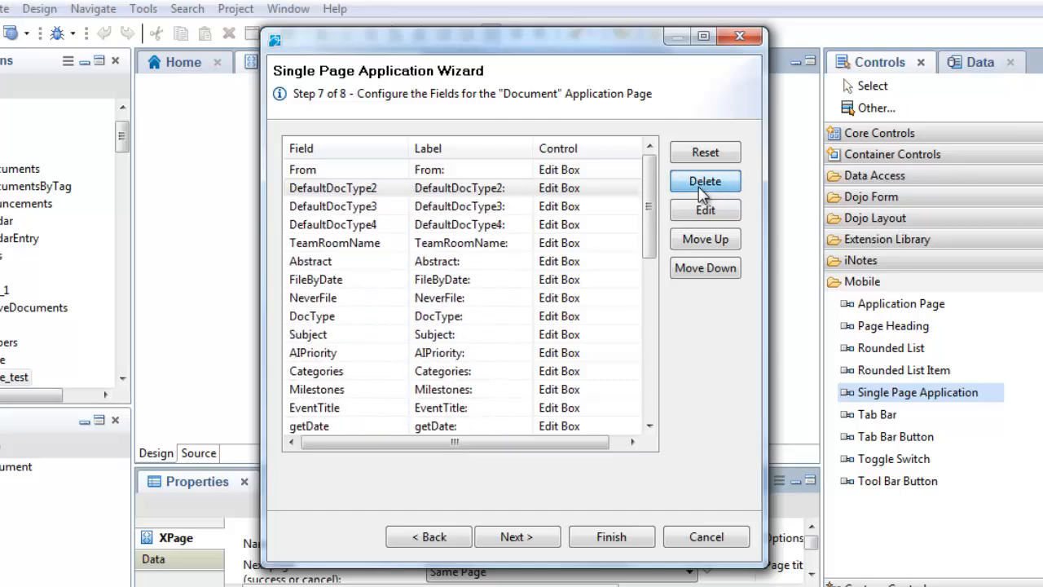
{"action": "left_click", "coordinate": [704, 180]}
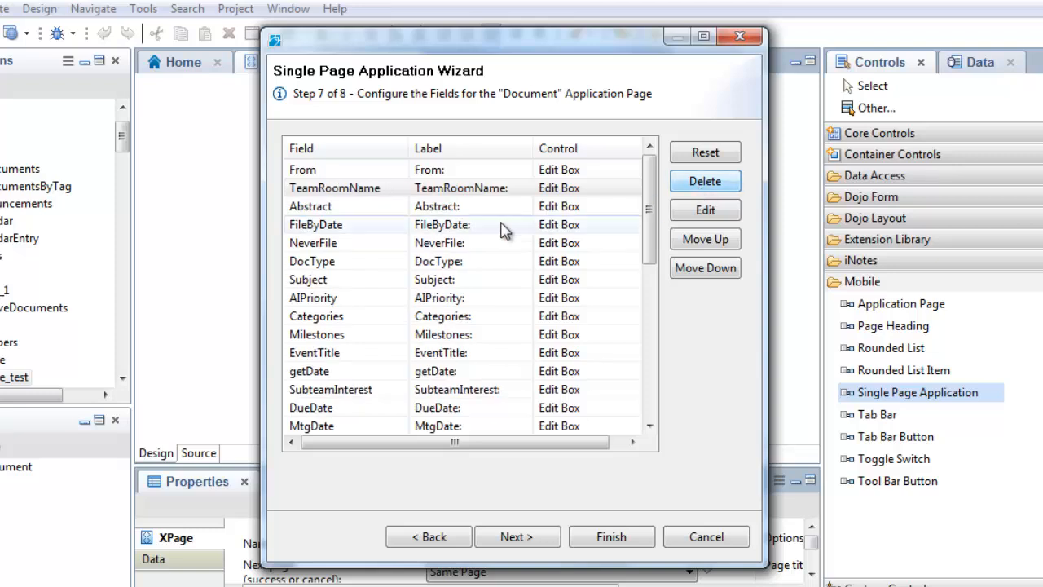
{"action": "left_click", "coordinate": [704, 181]}
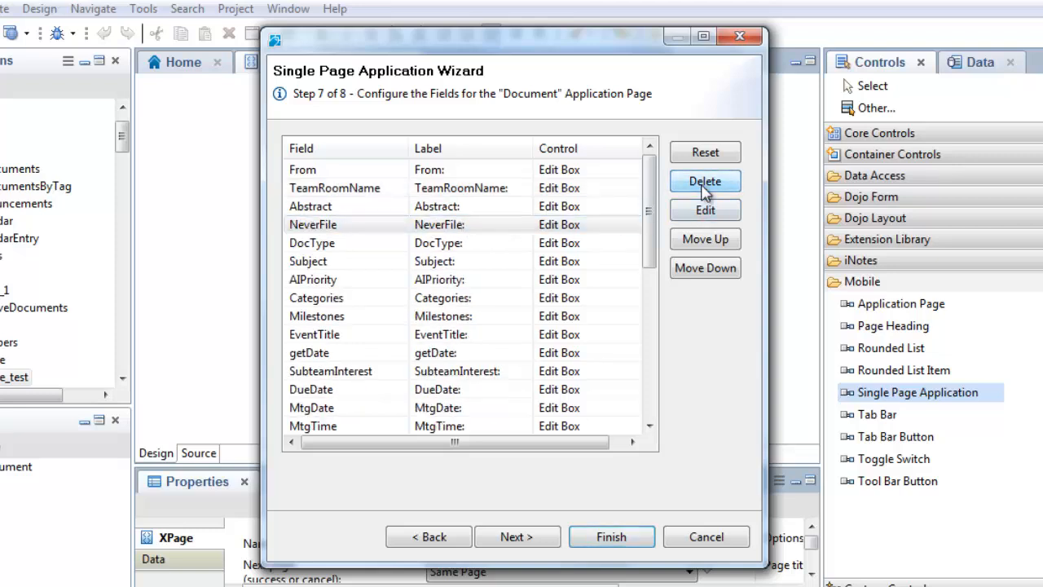
{"action": "left_click", "coordinate": [704, 181]}
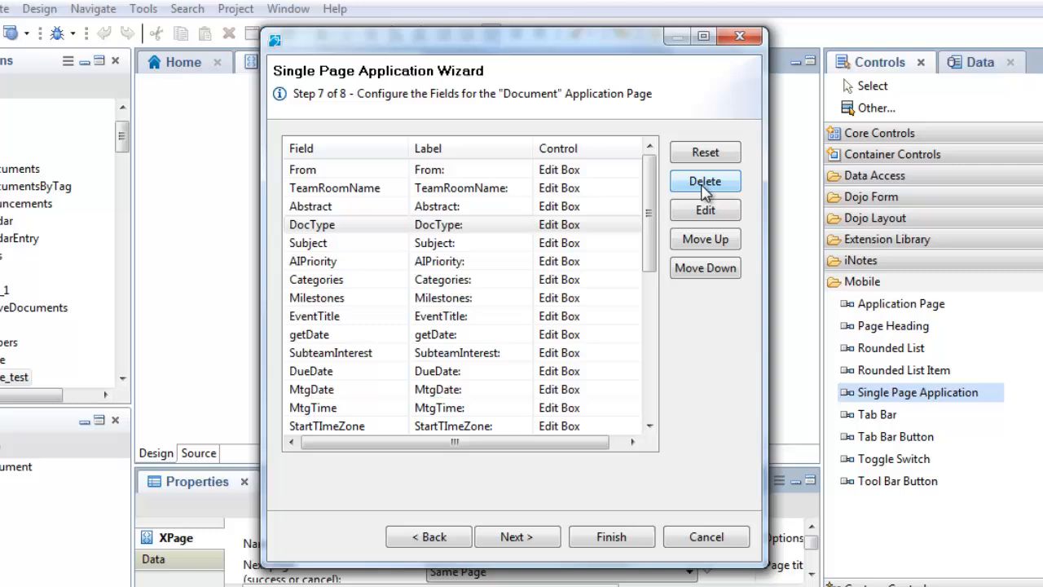
{"action": "left_click", "coordinate": [703, 181]}
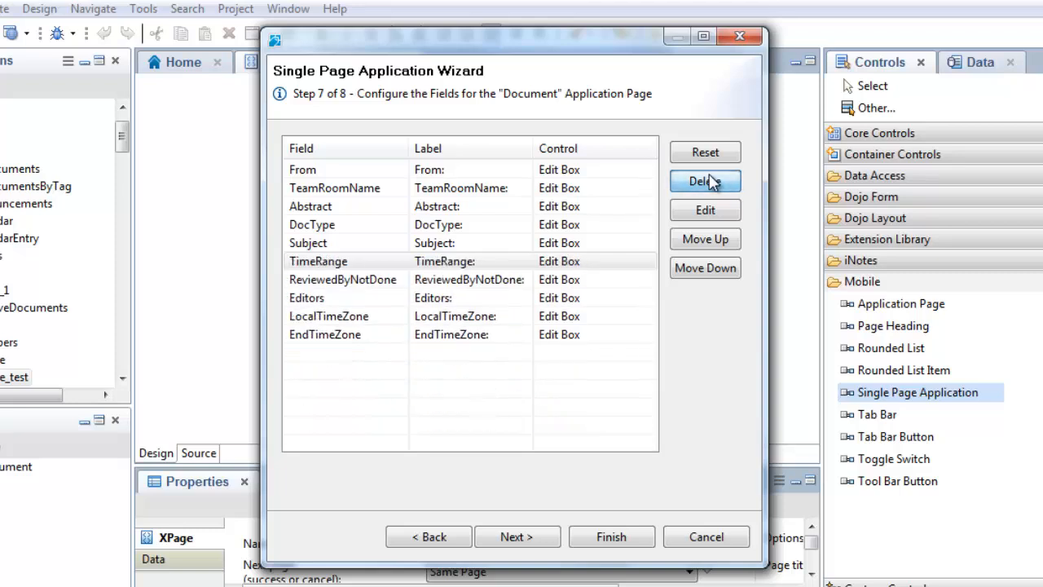
{"action": "left_click", "coordinate": [704, 181]}
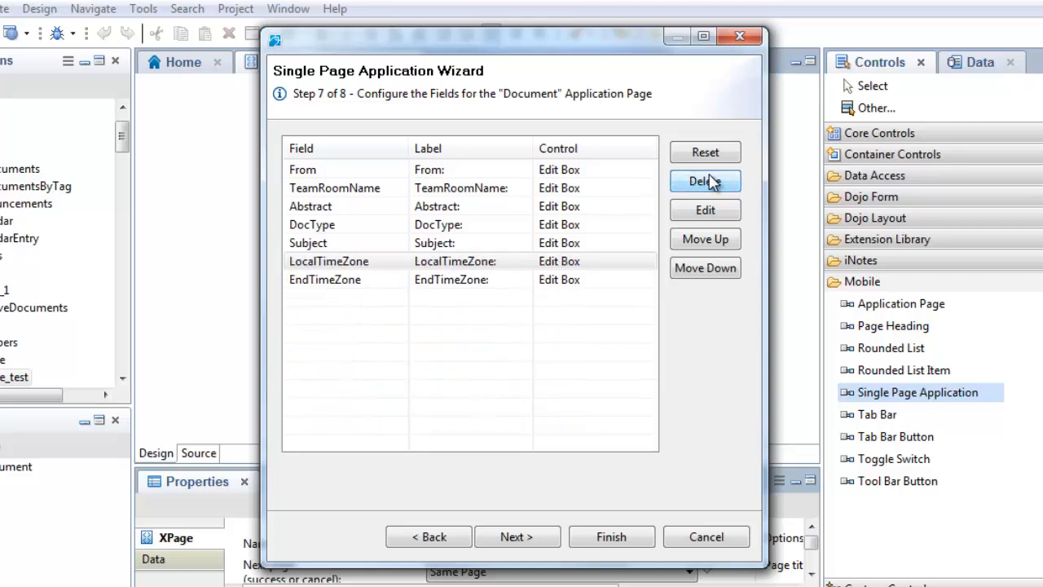
{"action": "left_click", "coordinate": [704, 180]}
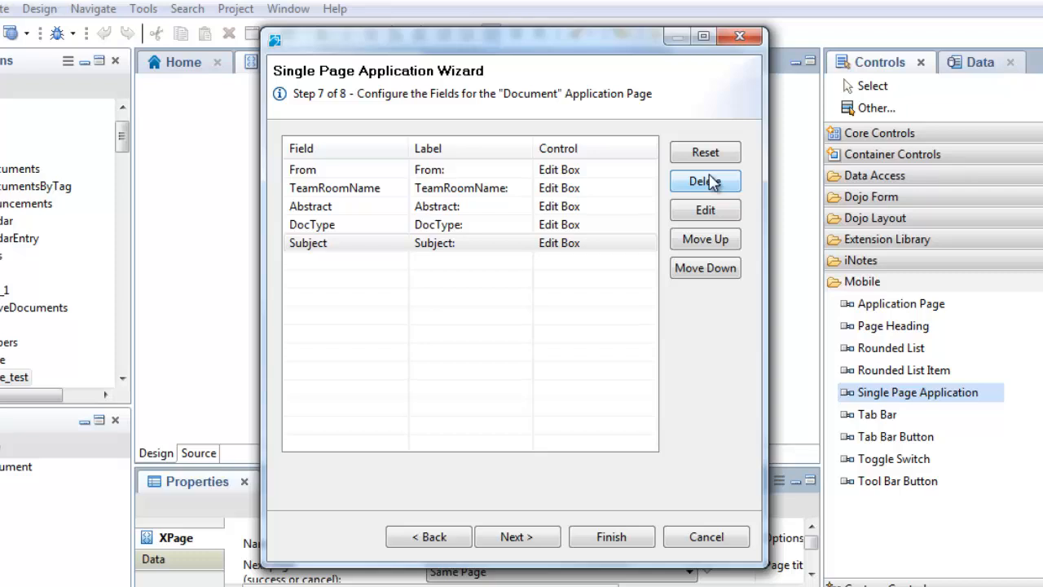
Relabel TeamRoomName as Team Room and DocType as Type
{"action": "left_click", "coordinate": [704, 181]}
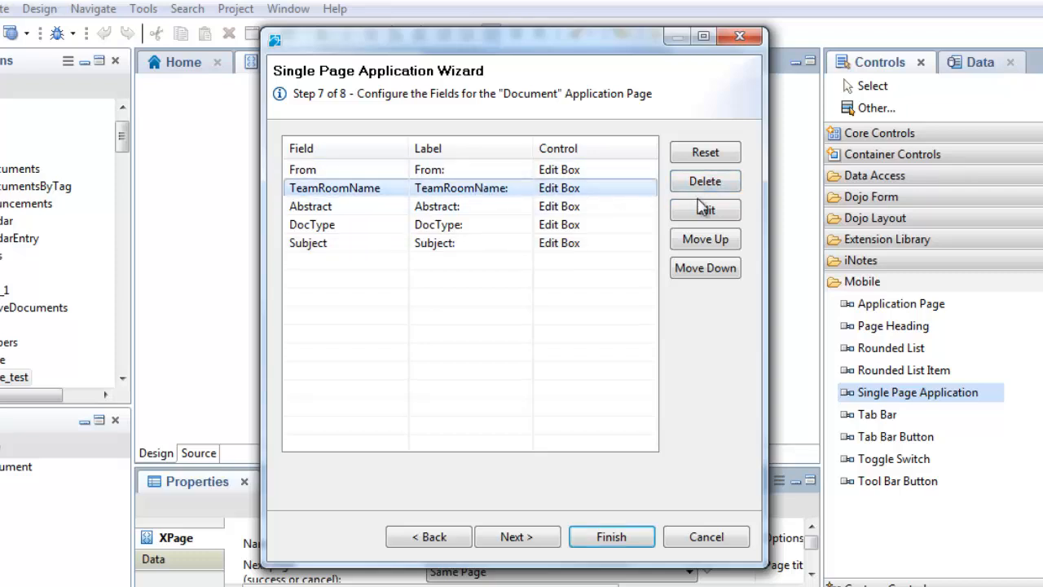
{"action": "left_click", "coordinate": [704, 209]}
{"action": "type", "text": "Team"}
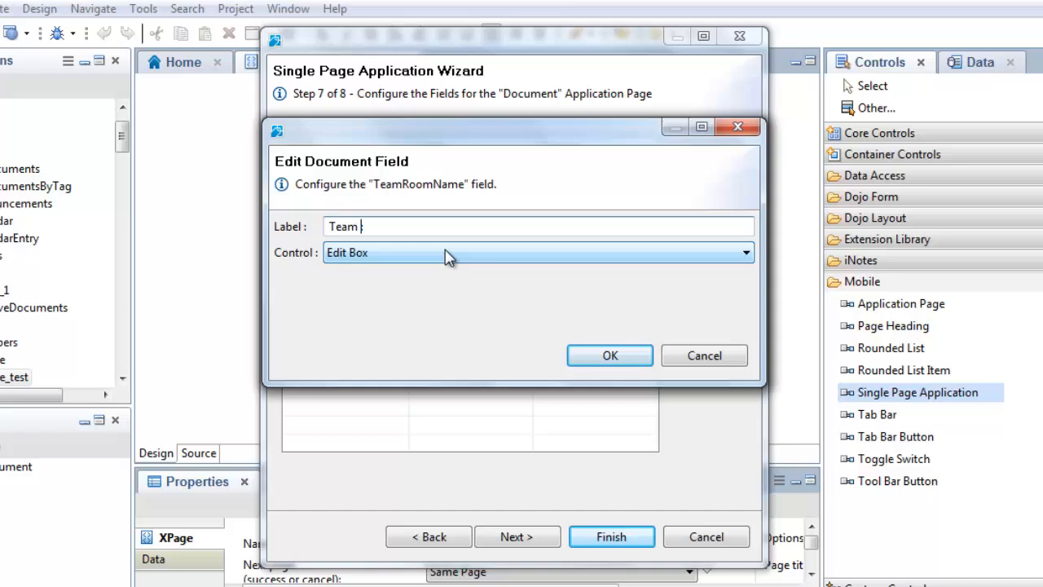
{"action": "type", "text": "Room"}
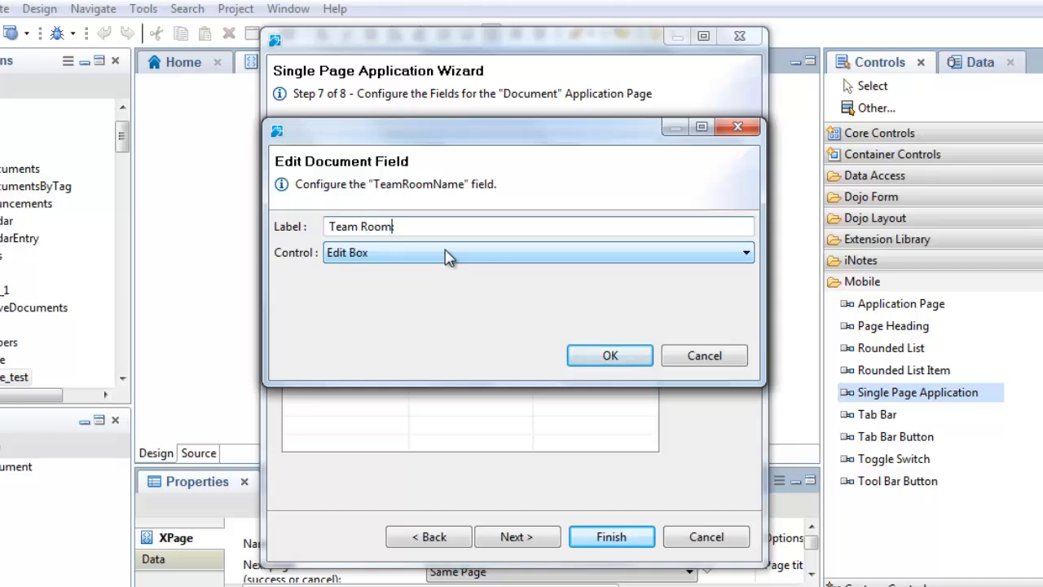
{"action": "left_click", "coordinate": [609, 355]}
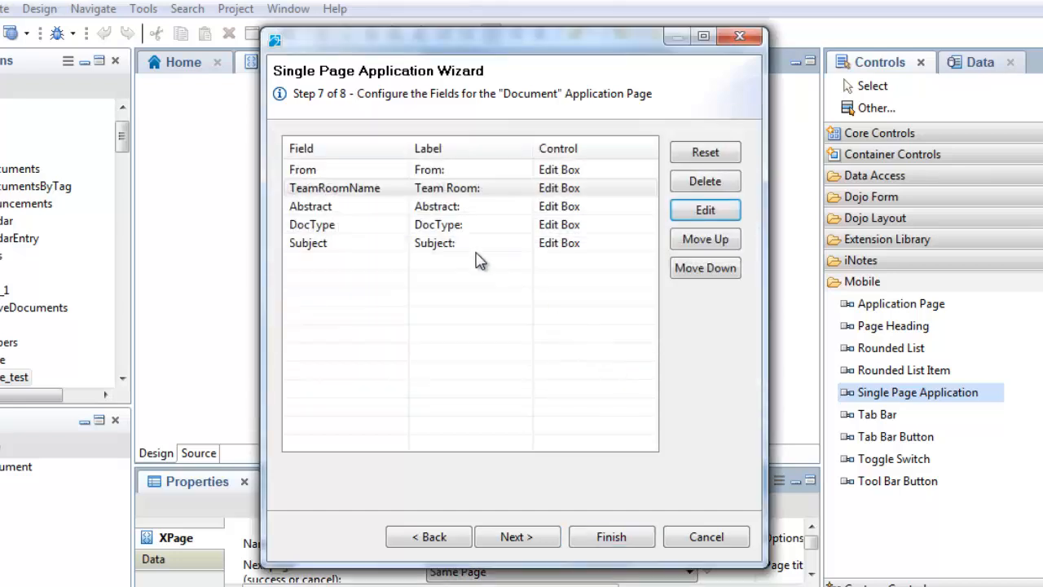
{"action": "left_click", "coordinate": [704, 209]}
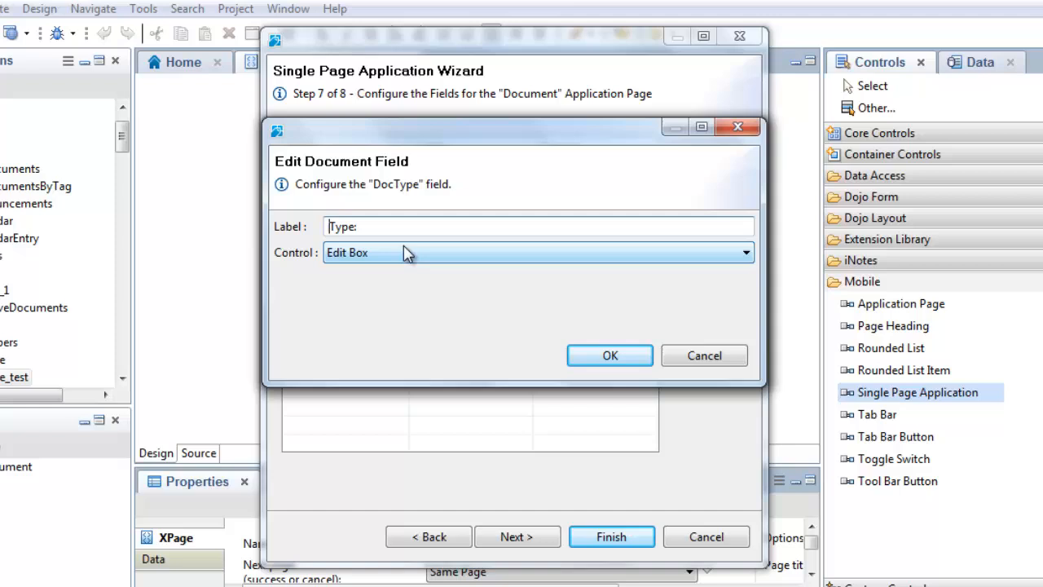
{"action": "left_click", "coordinate": [609, 355]}
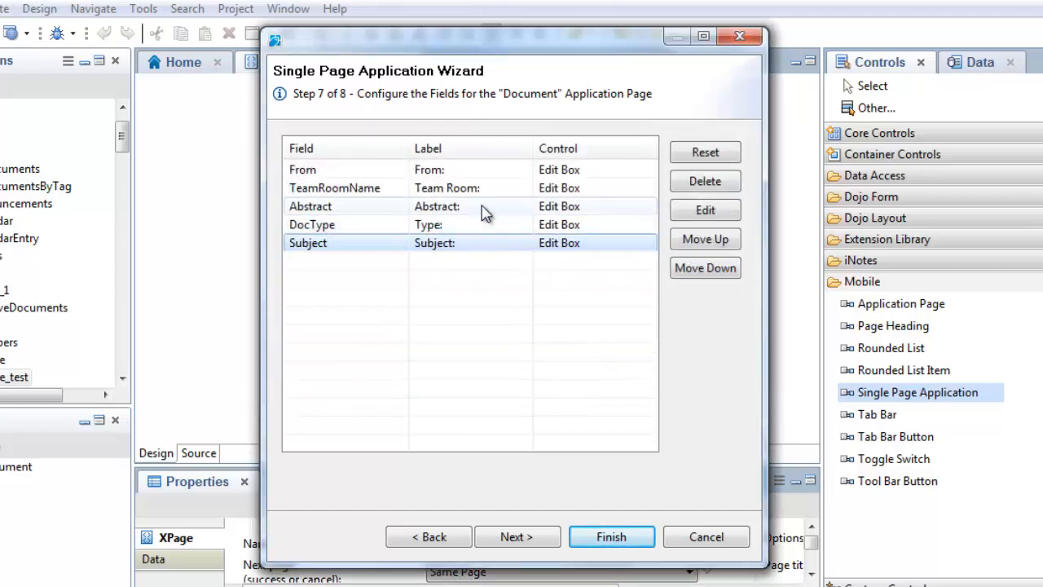
Show Abstract as Rich Text, move it to the end, and bring Subject to the top
{"action": "left_click", "coordinate": [704, 209]}
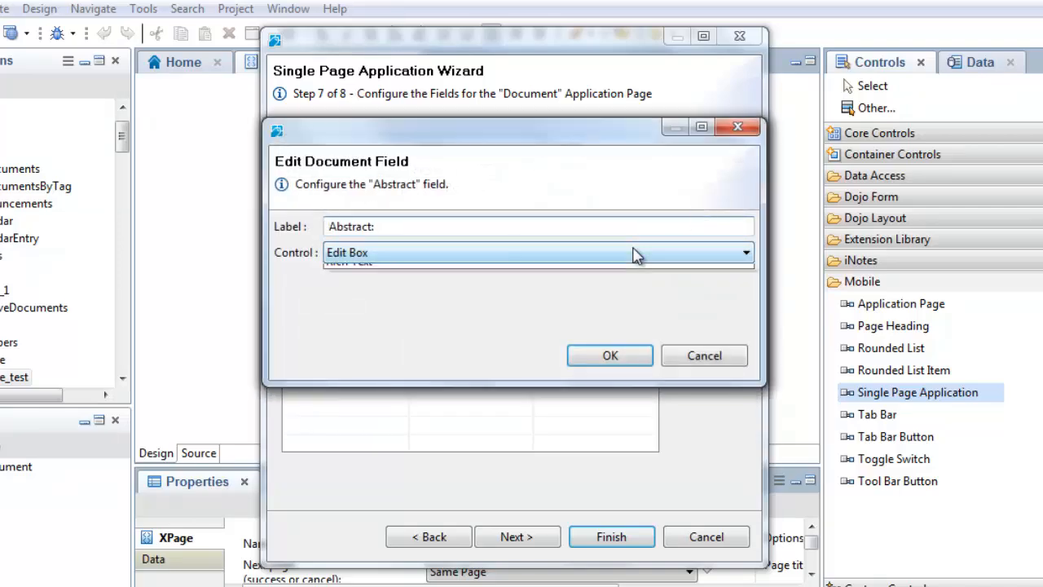
{"action": "left_click", "coordinate": [610, 356]}
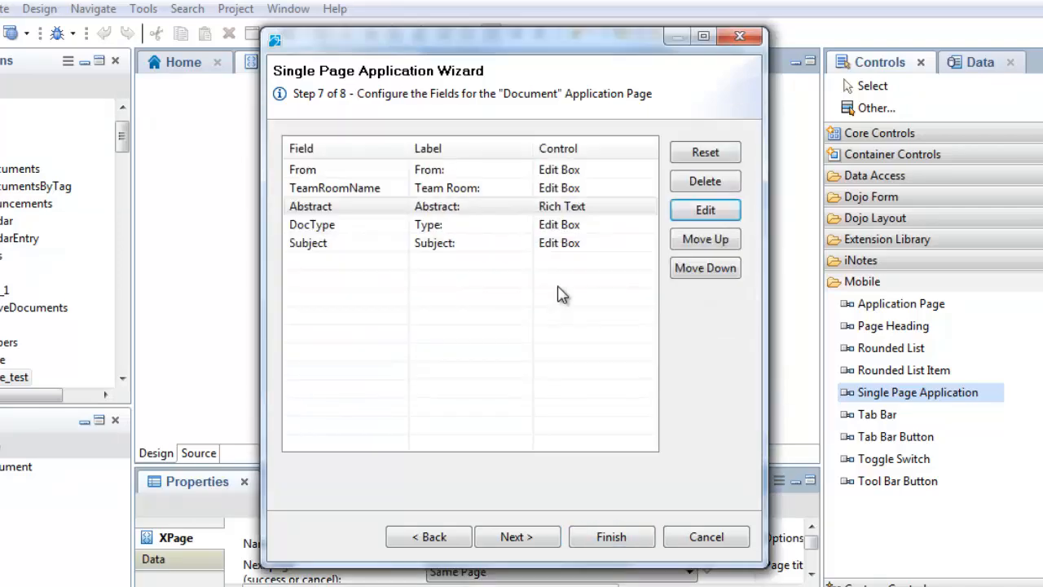
{"action": "left_click", "coordinate": [704, 268]}
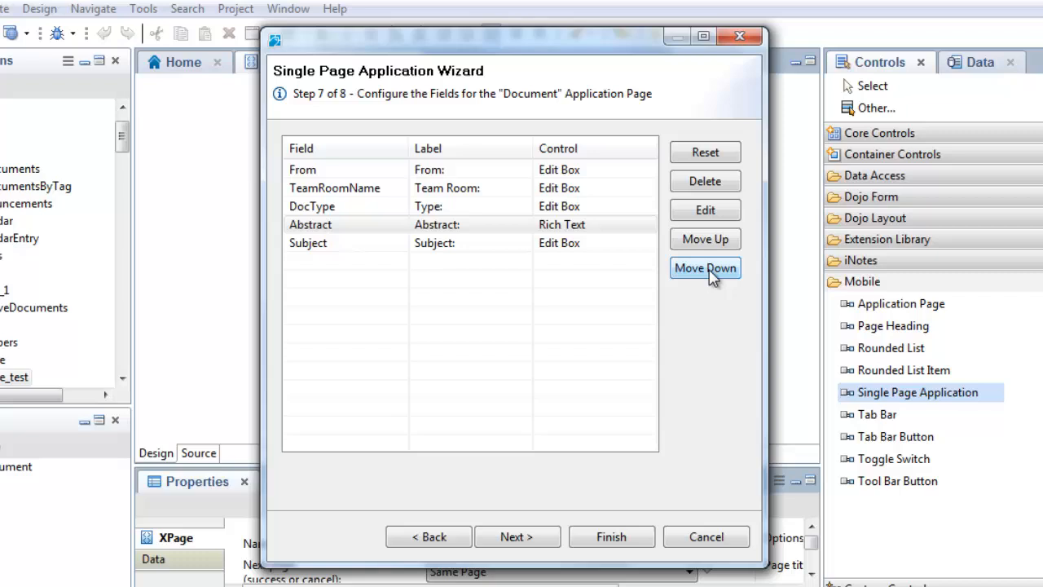
{"action": "left_click", "coordinate": [704, 268]}
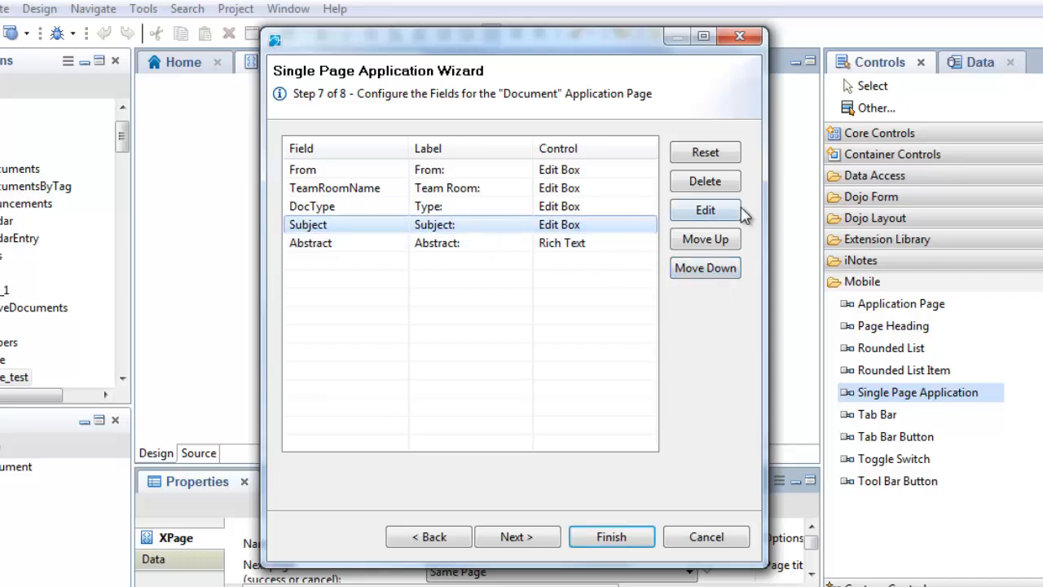
{"action": "left_click", "coordinate": [703, 238]}
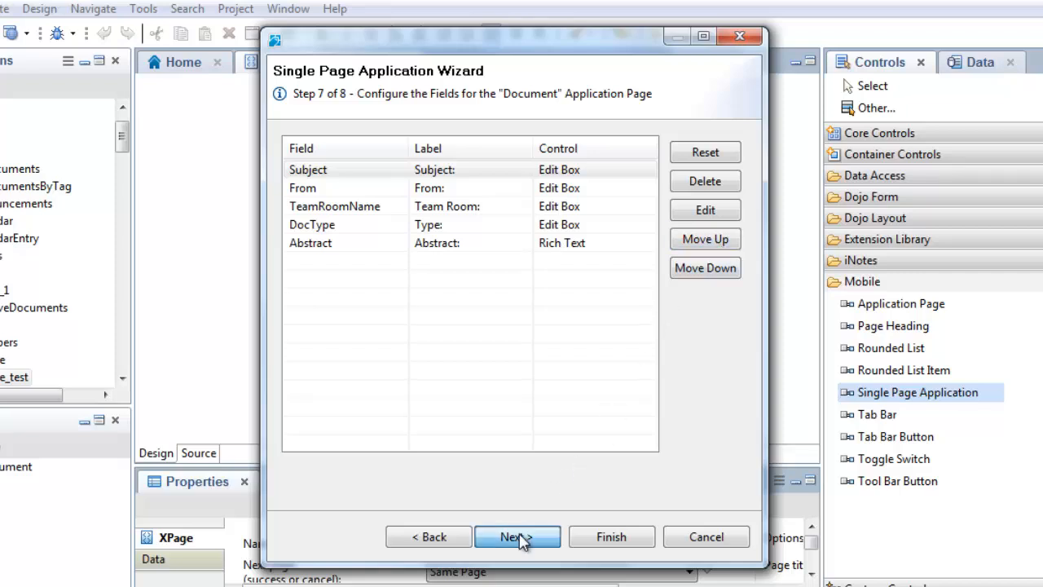
Advance to the final wizard step, keeping RecentActivity as the initial page
{"action": "left_click", "coordinate": [518, 536]}
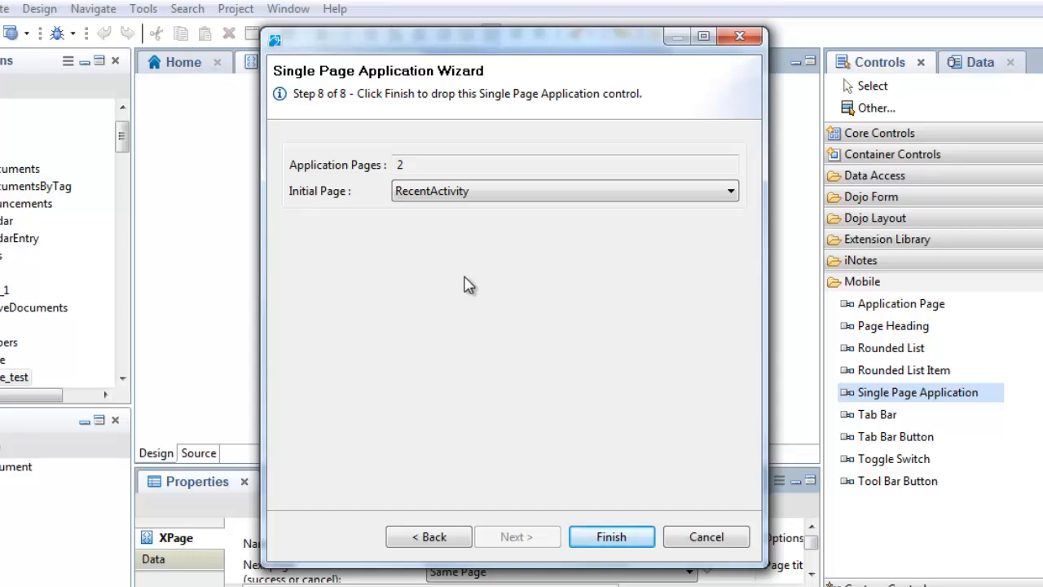
{"action": "left_click", "coordinate": [728, 191]}
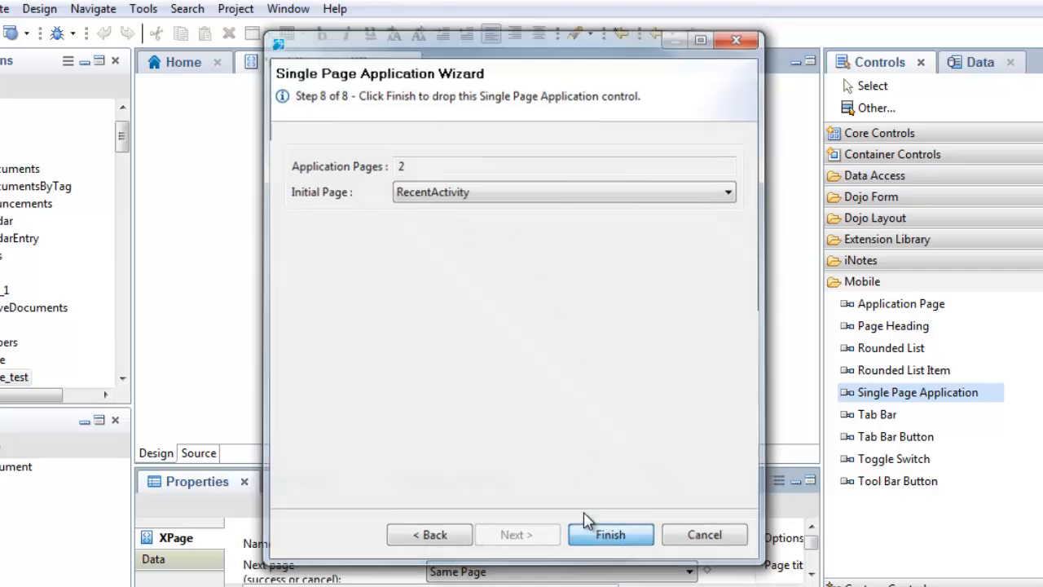
Finish adding the Single Page Application to mobile_test and view its source markup
{"action": "left_click", "coordinate": [610, 534]}
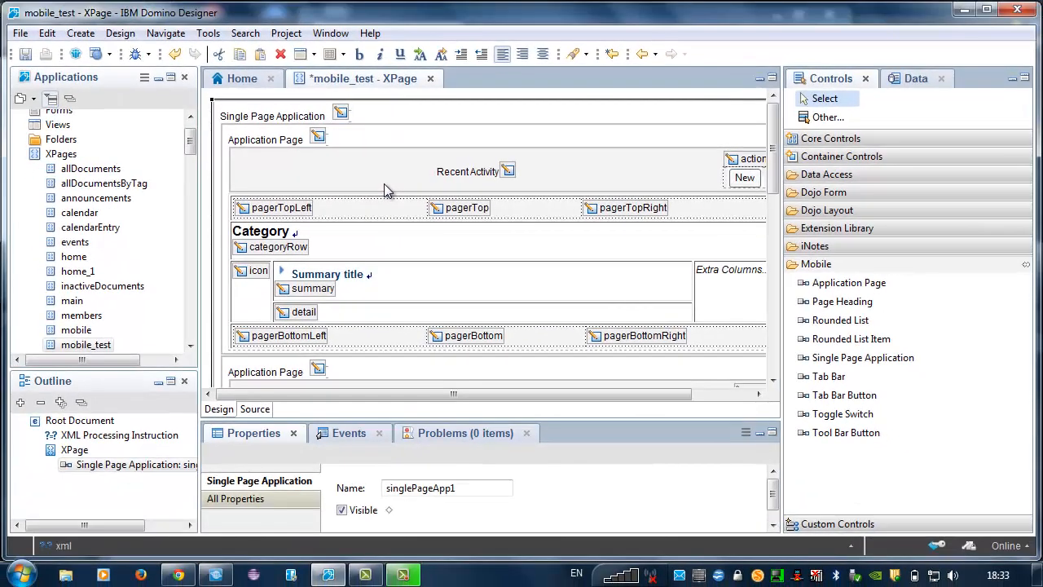
{"action": "left_click", "coordinate": [272, 116]}
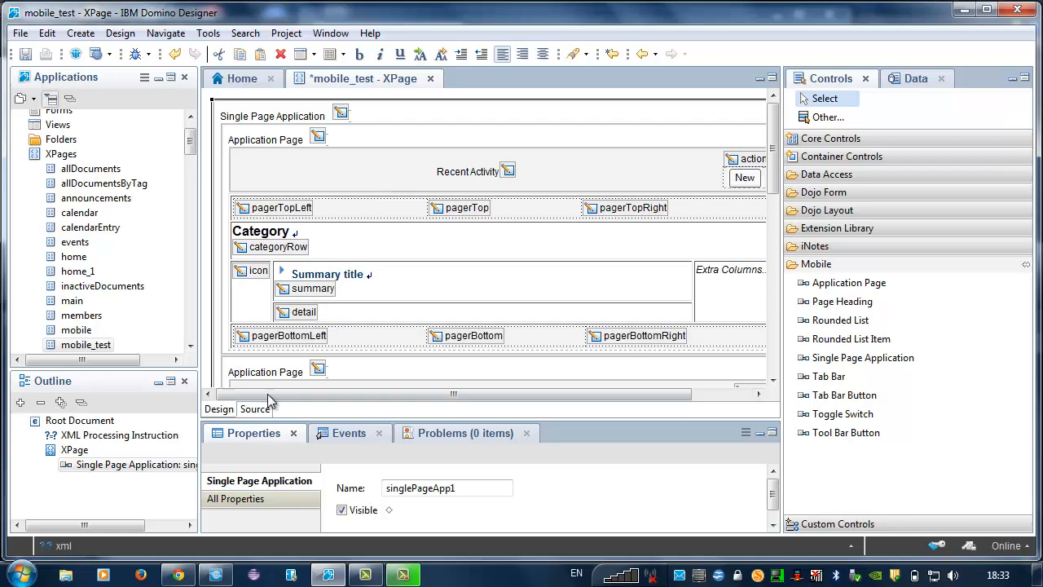
{"action": "left_click", "coordinate": [254, 407]}
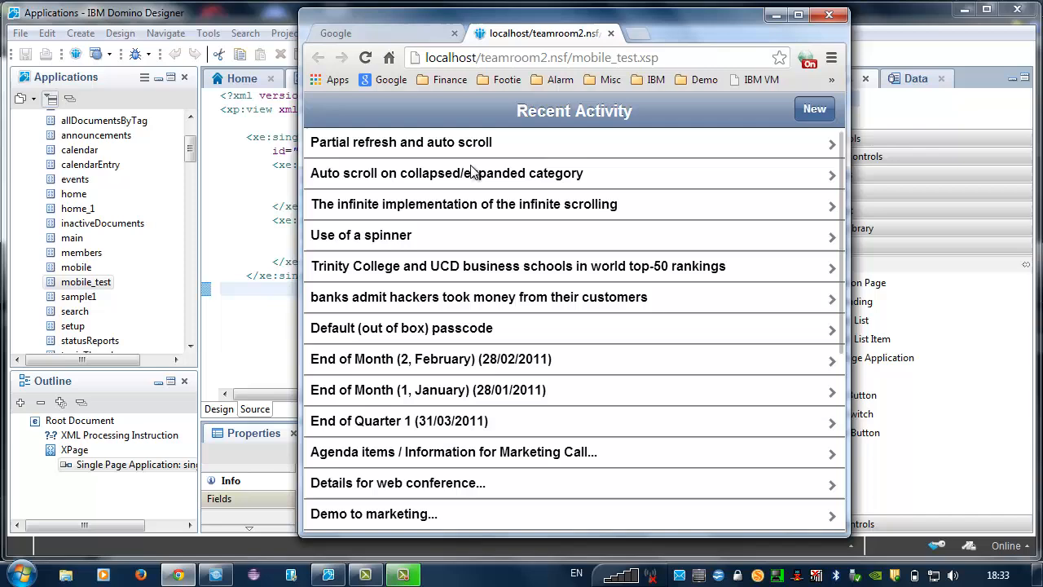
{"action": "mouse_move", "coordinate": [555, 420]}
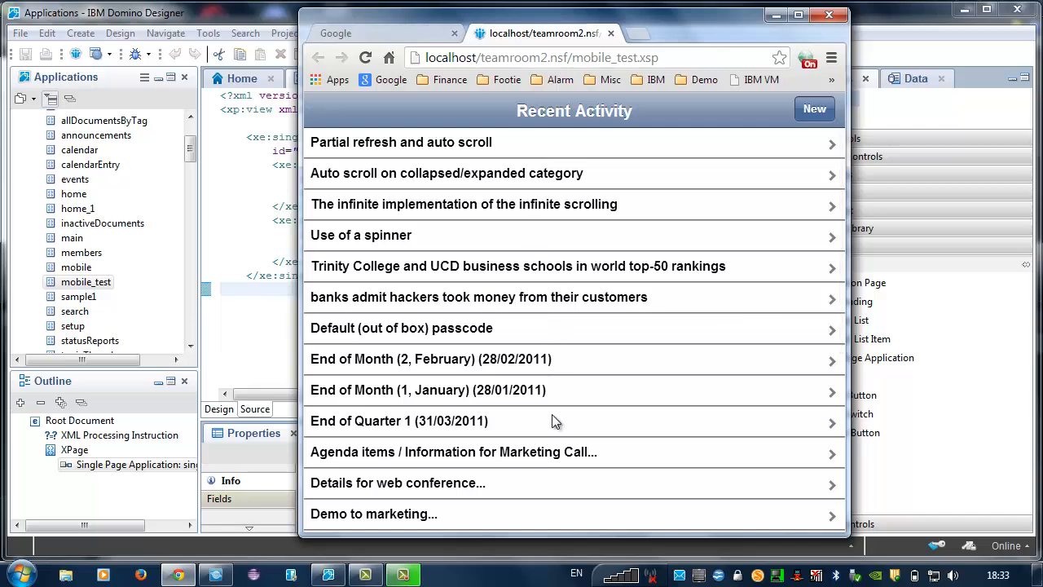
{"action": "scroll", "scroll_direction": "down", "scroll_amount": 3}
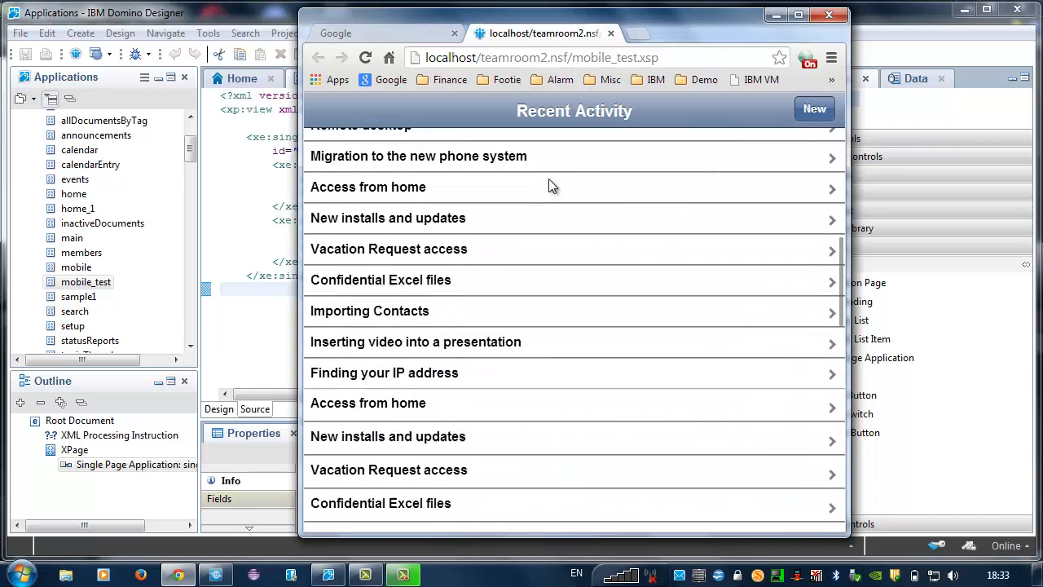
{"action": "scroll", "scroll_direction": "down", "scroll_amount": 3}
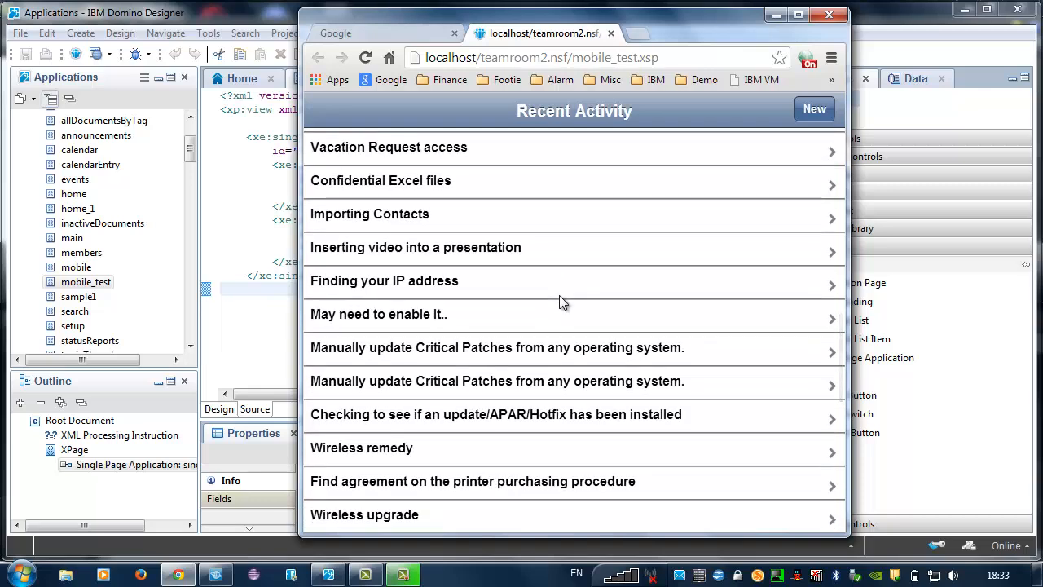
{"action": "mouse_move", "coordinate": [561, 320]}
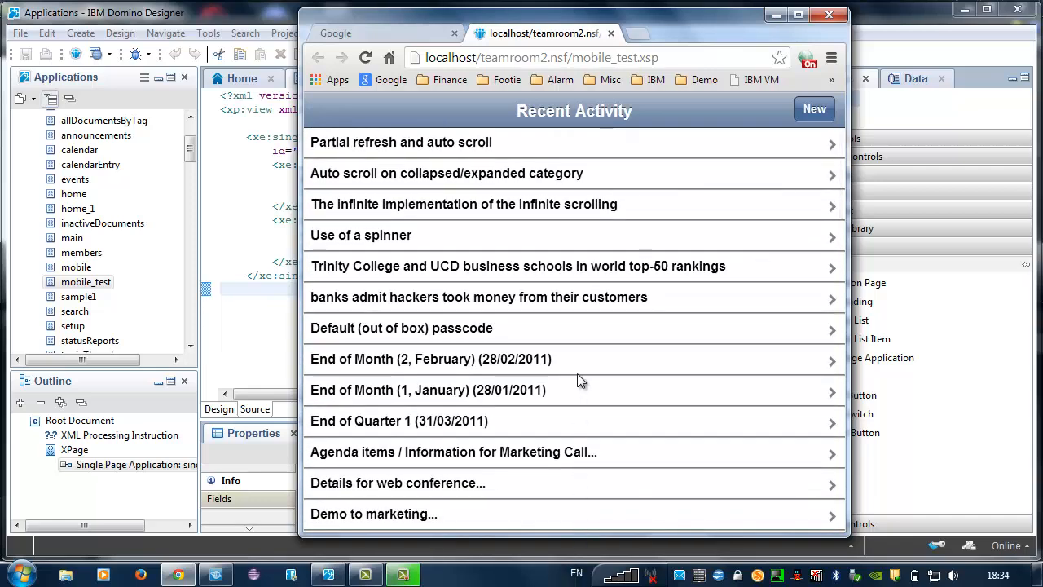
{"action": "mouse_move", "coordinate": [497, 430]}
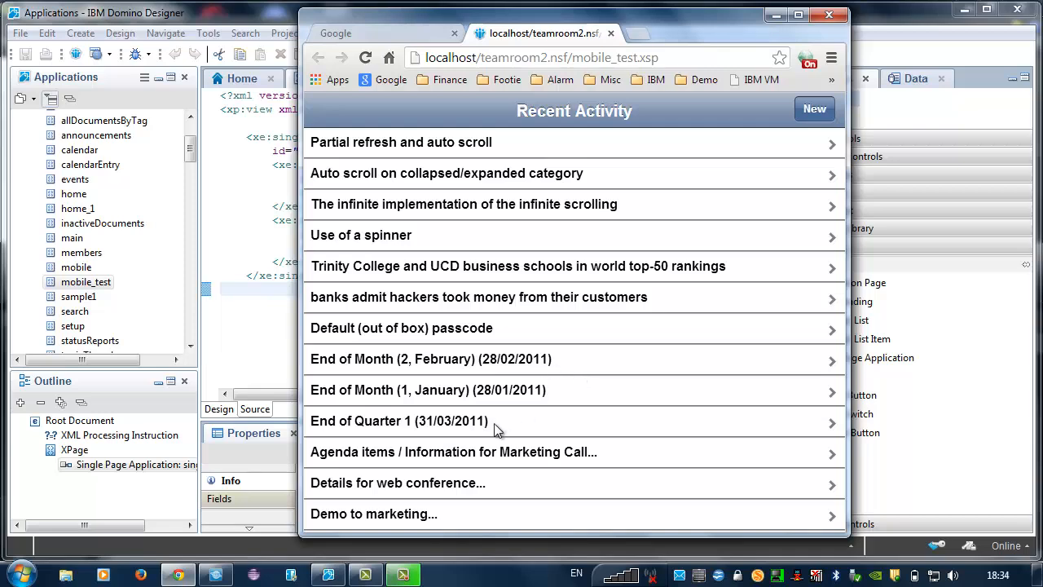
{"action": "left_click", "coordinate": [453, 451]}
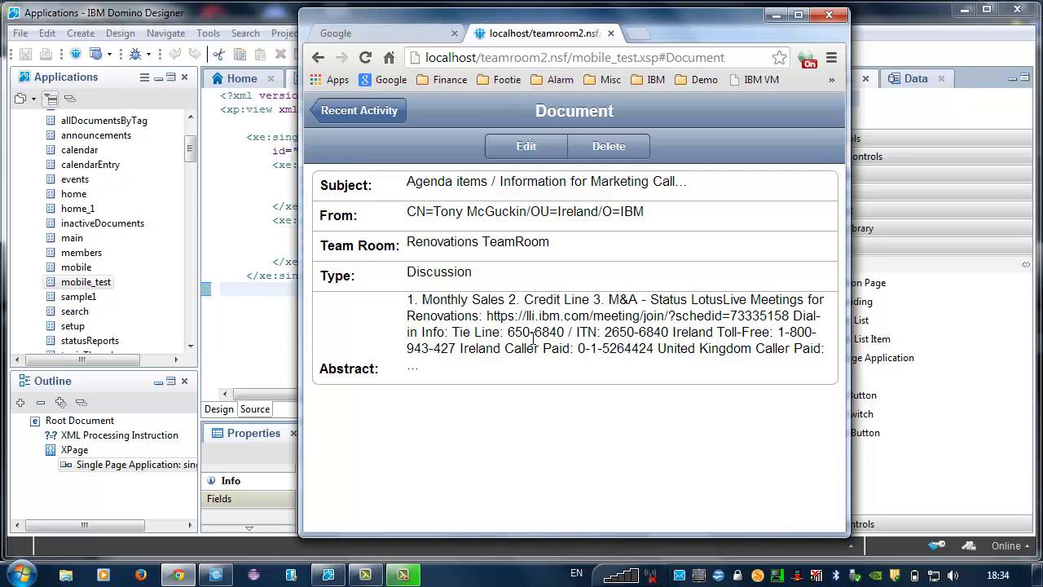
{"action": "mouse_move", "coordinate": [356, 117]}
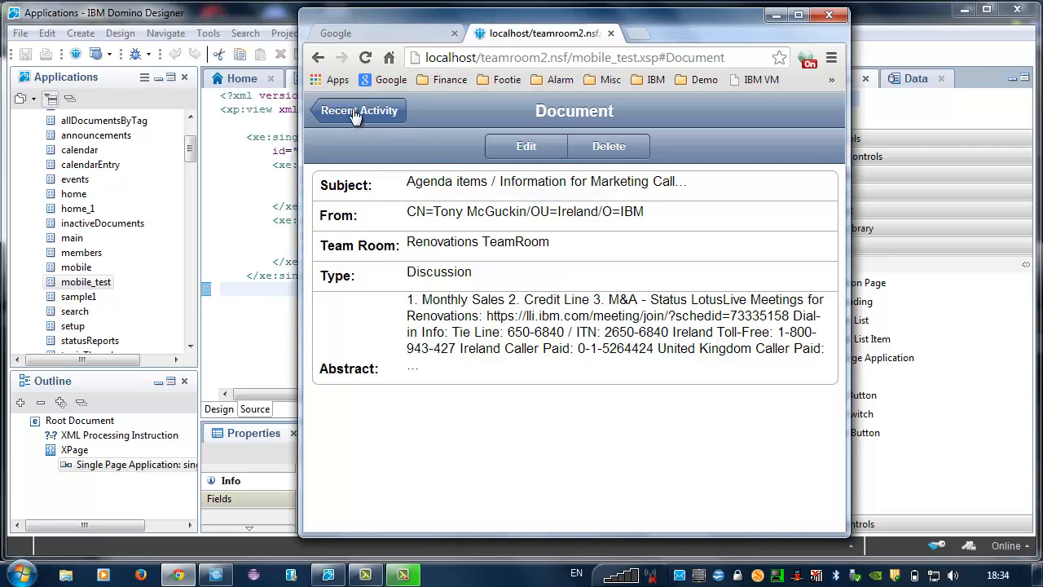
{"action": "left_click", "coordinate": [358, 111]}
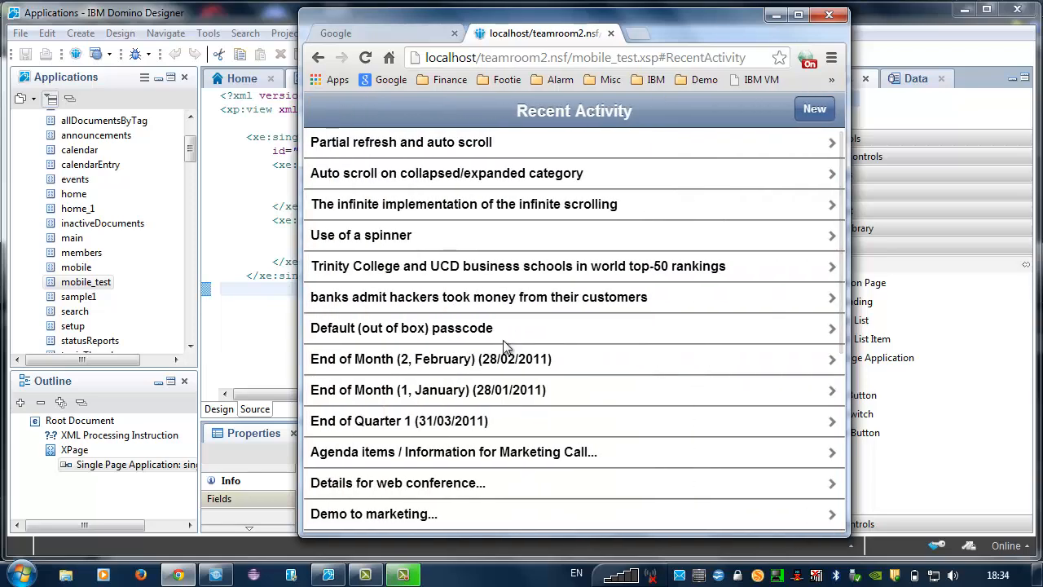